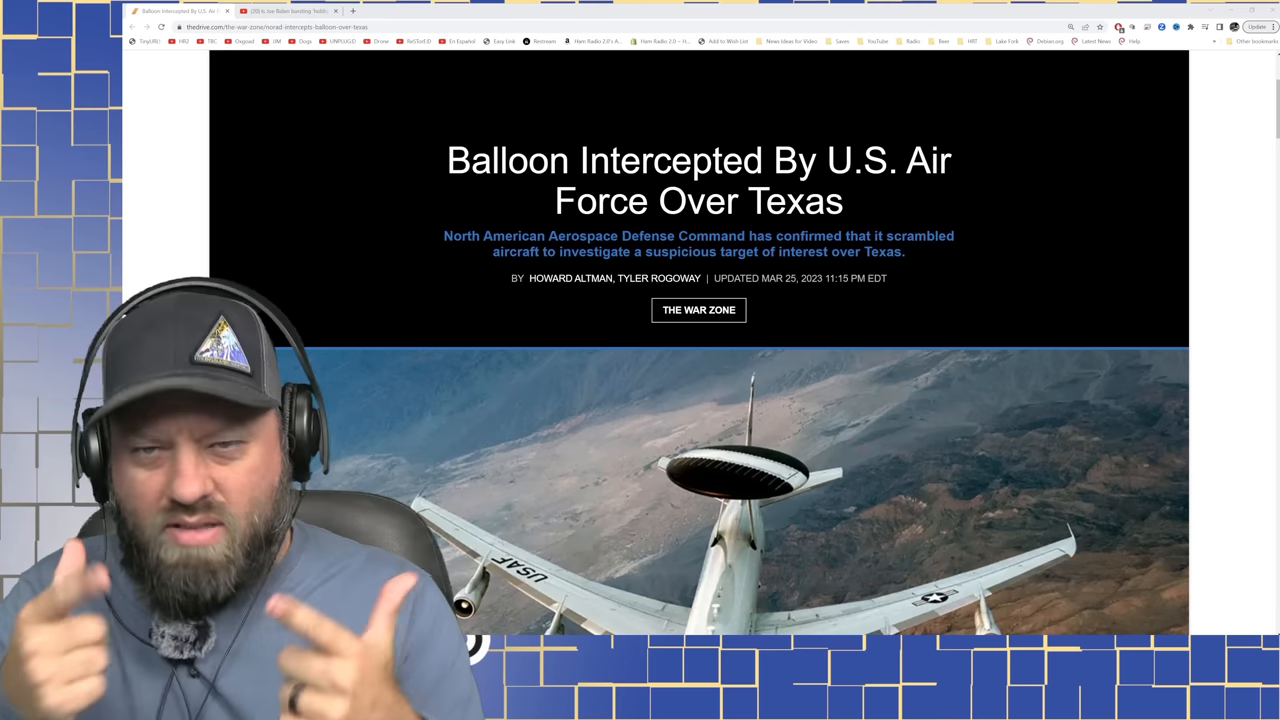
- Scroll the 'Balloon Intercepted By U.S. Air Force Over Texas' article past the embedded tweet to the ADS-B track map
scroll(down, 3)
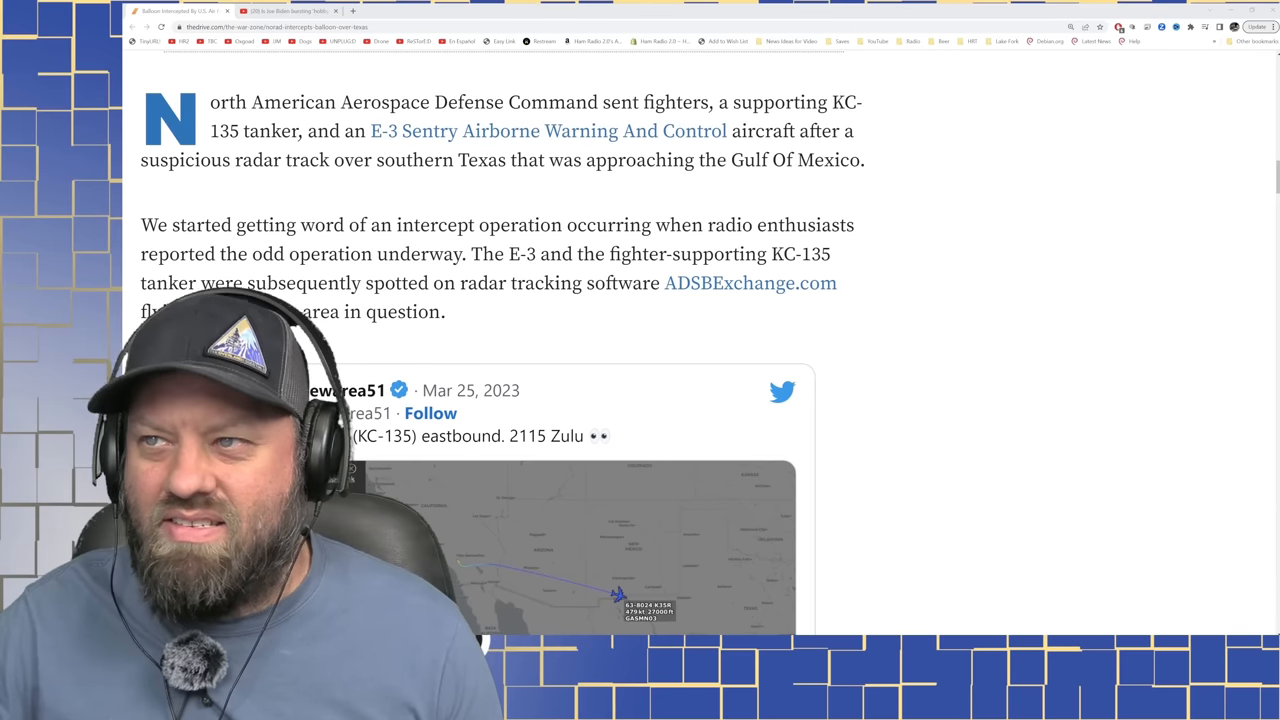
scroll(down, 3)
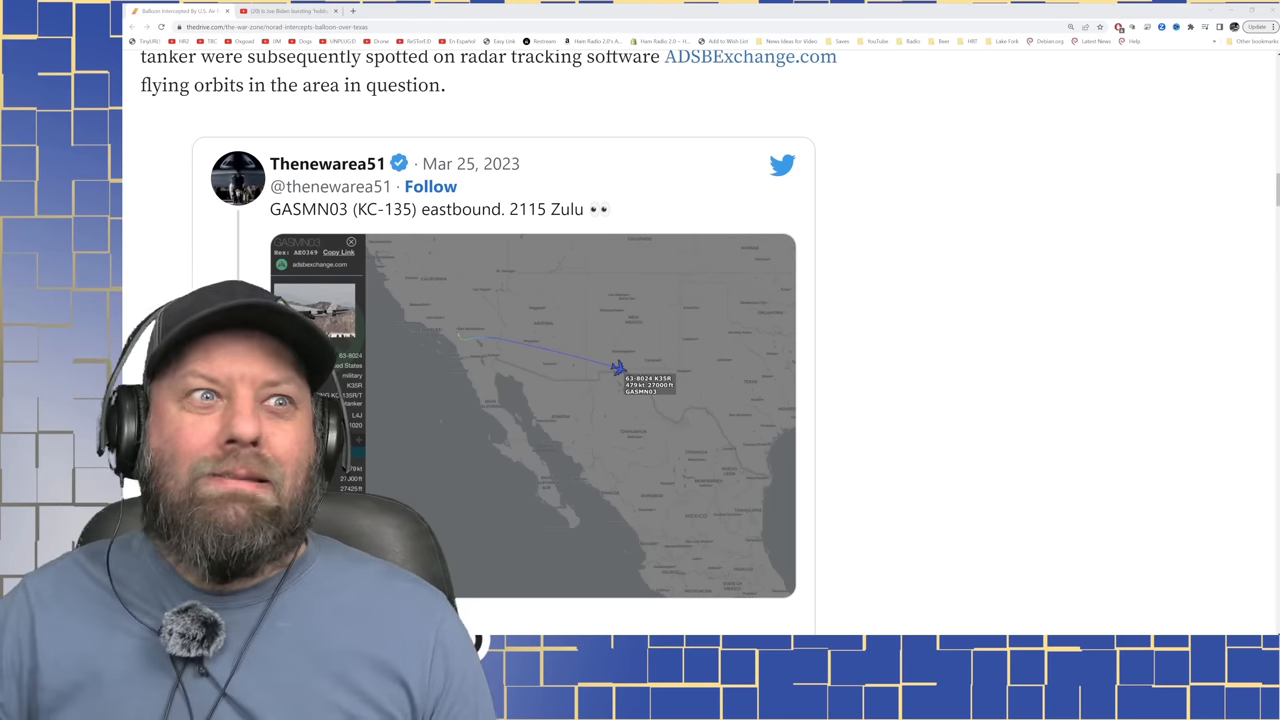
scroll(down, 3)
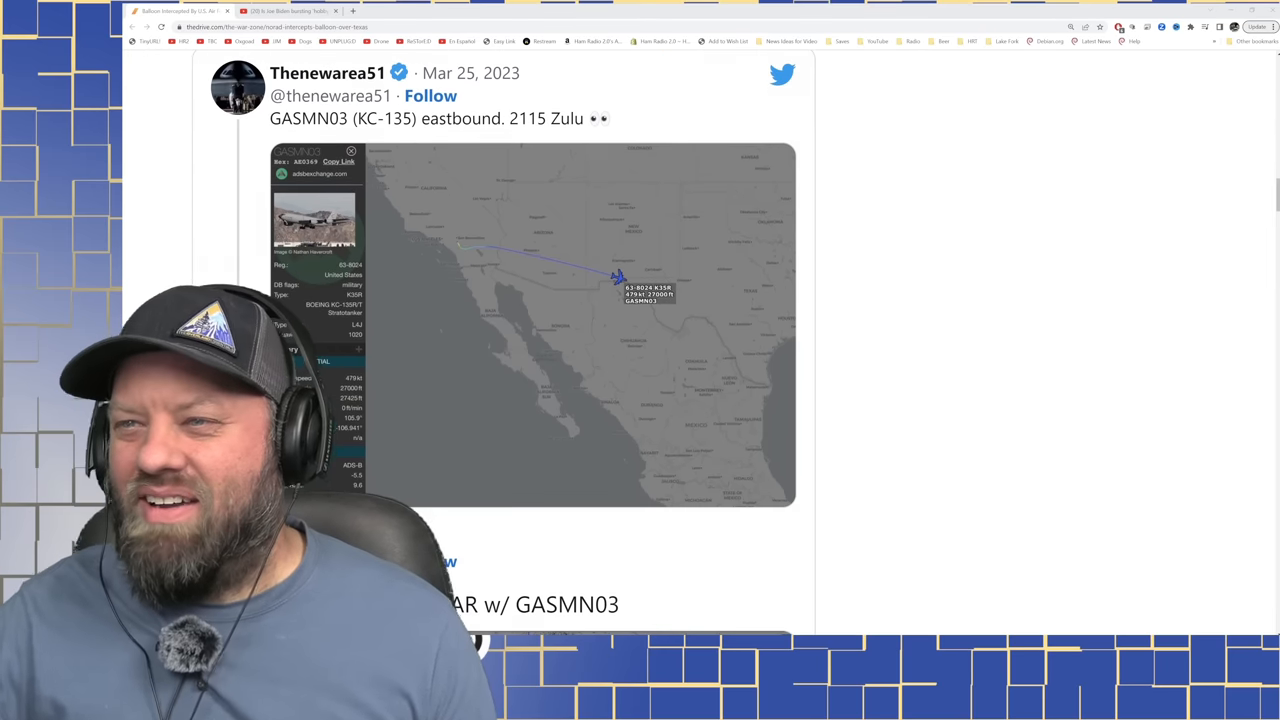
scroll(down, 3)
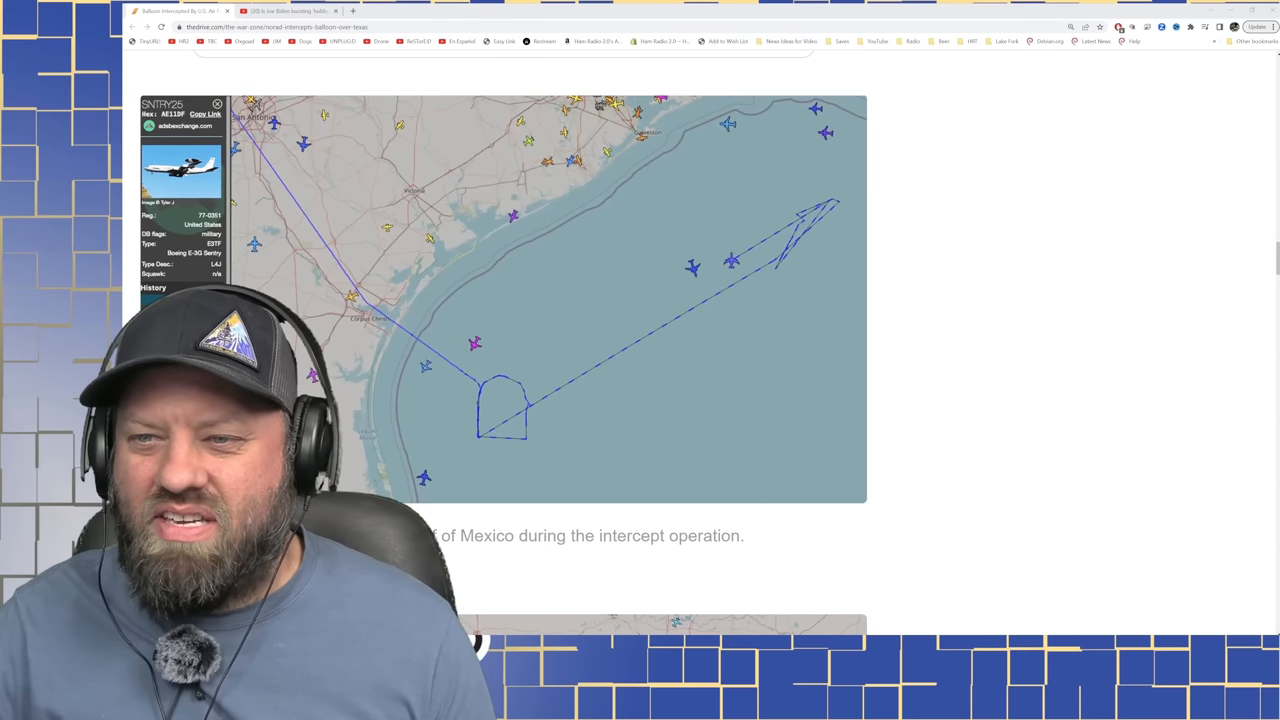
scroll(down, 3)
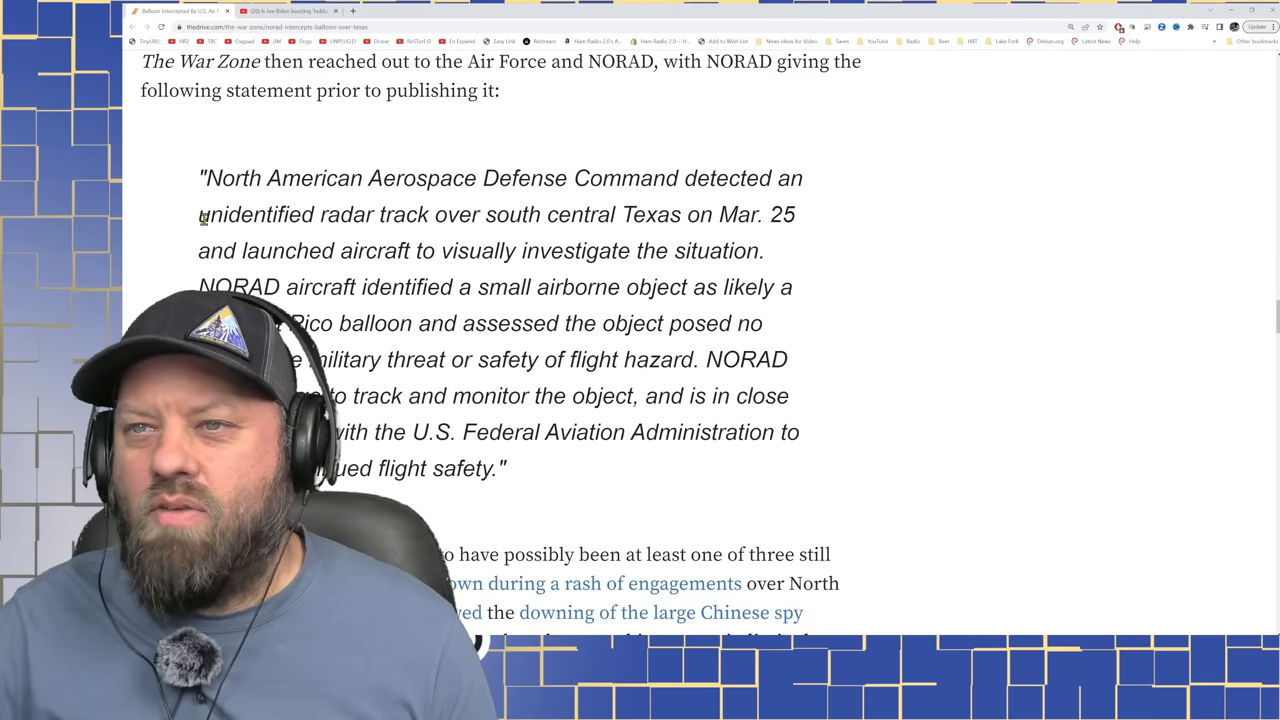
- Highlight 'unidentified radar track over south central' and 'hobbyist Pico balloon' in NORAD's statement, then read on
drag(198, 214, 618, 214)
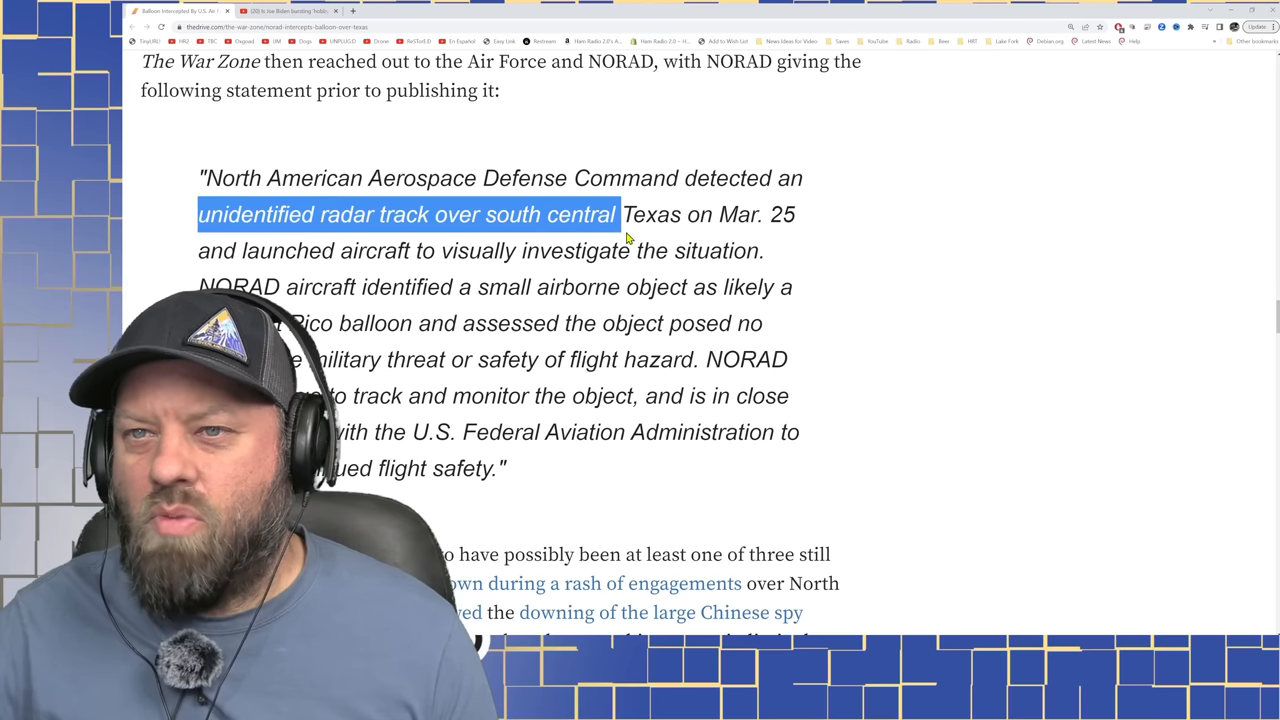
drag(620, 214, 764, 250)
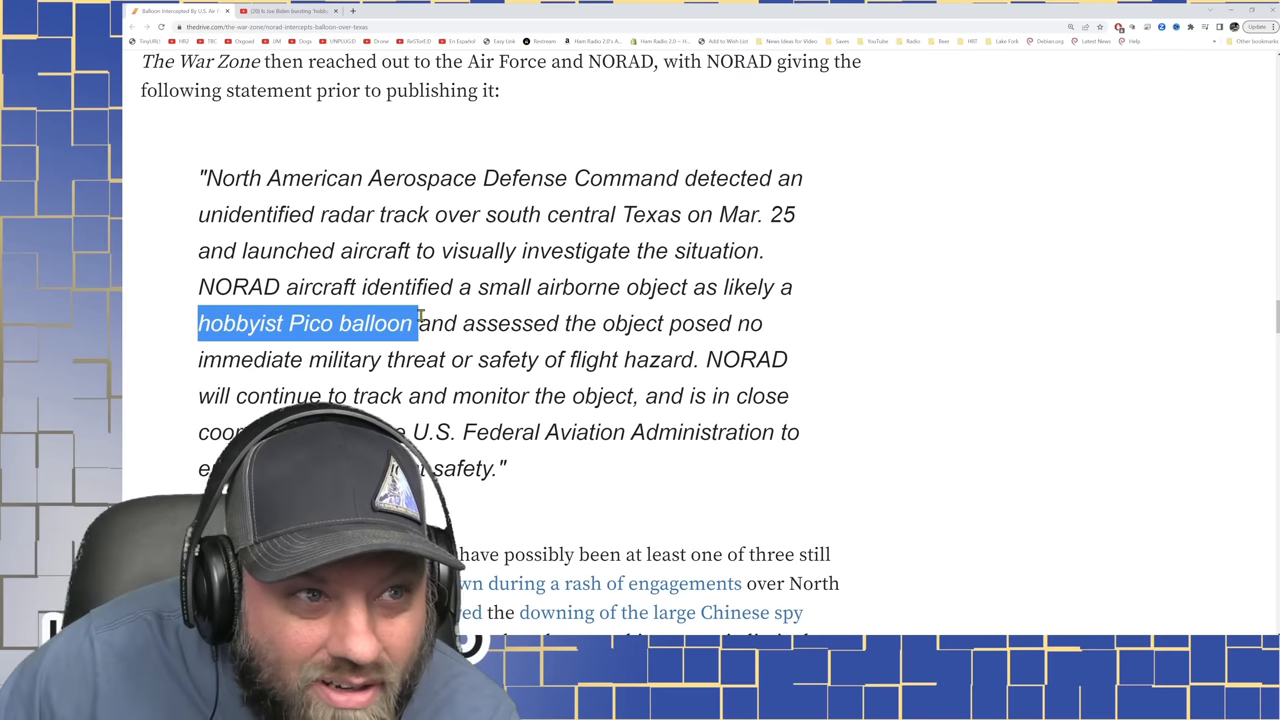
mouse_move(480, 422)
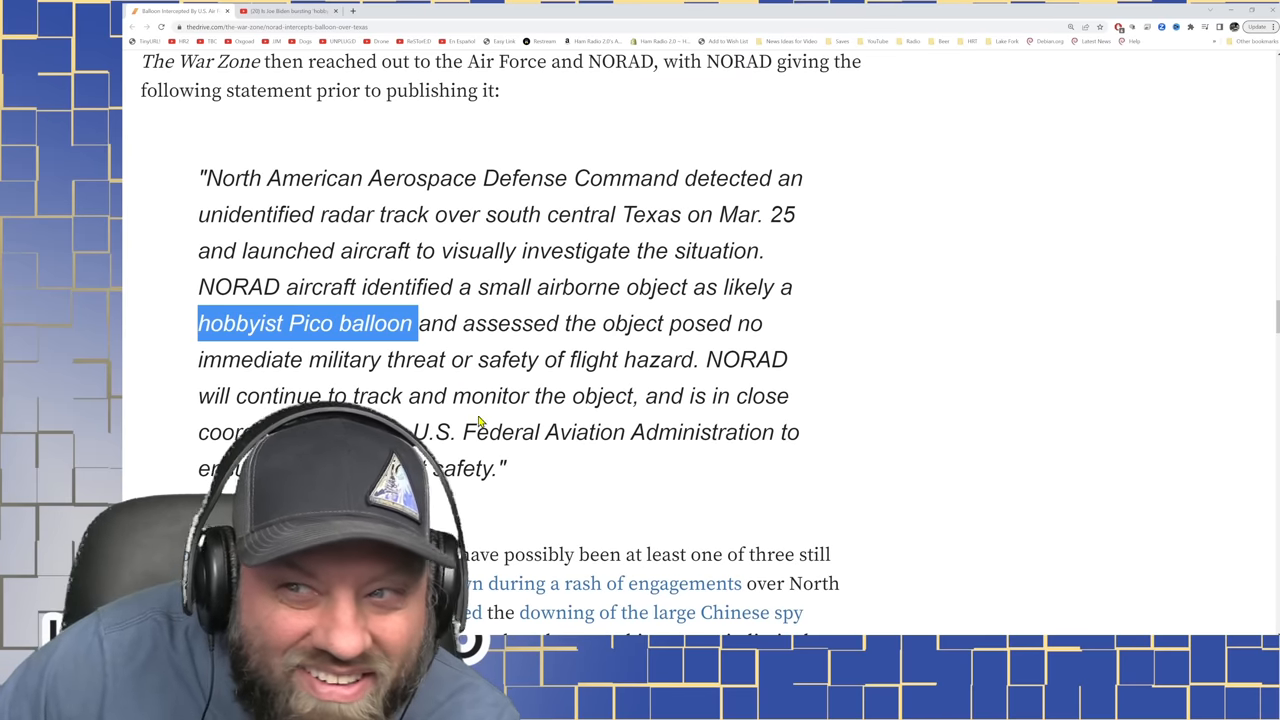
scroll(down, 3)
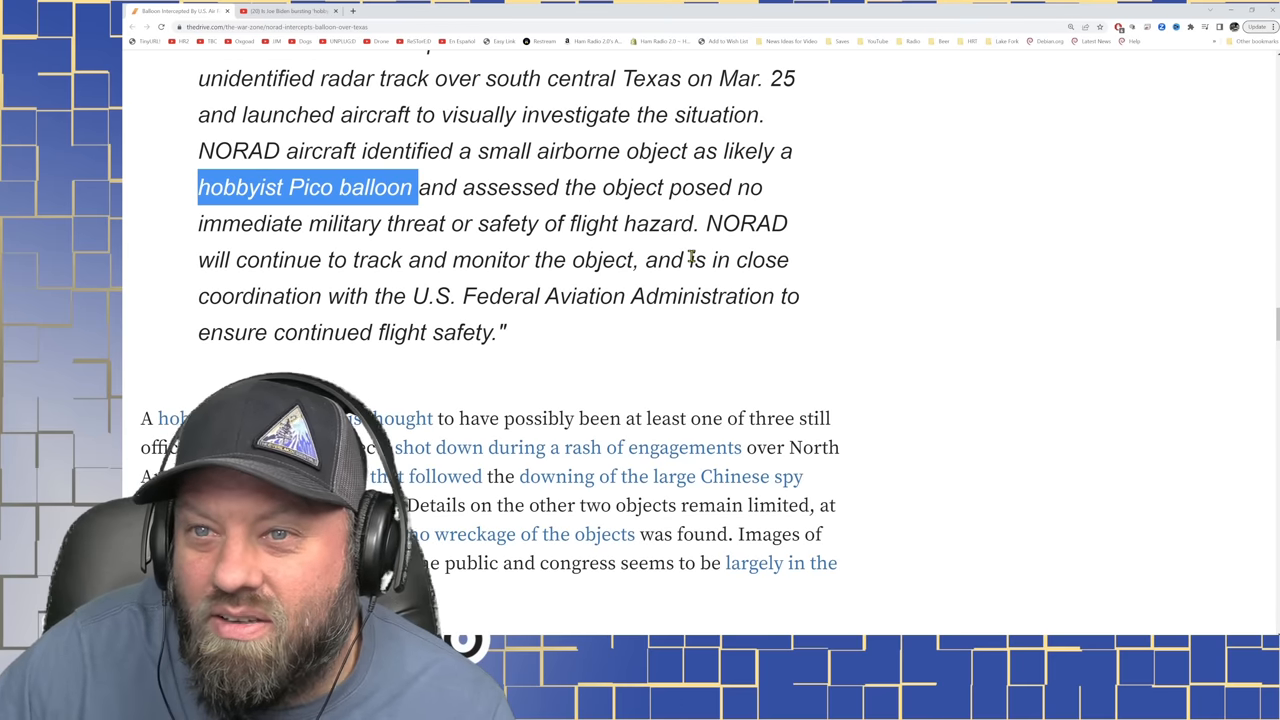
mouse_move(636, 348)
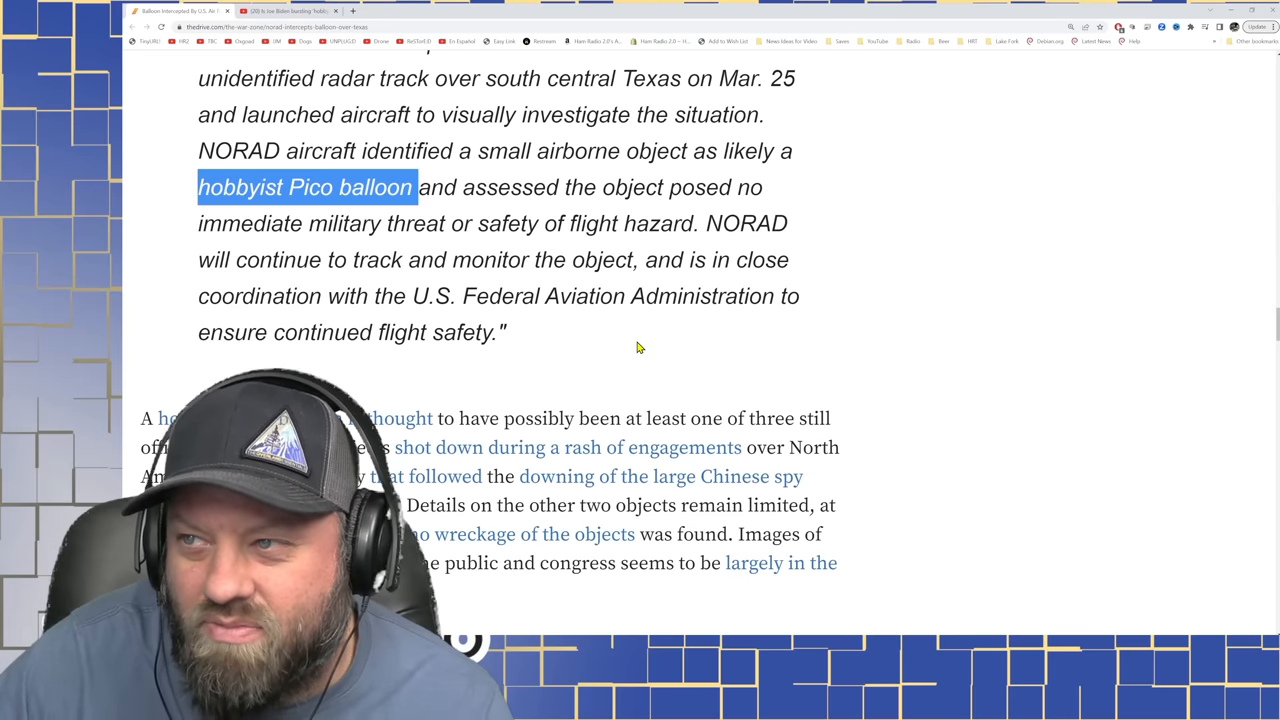
scroll(down, 3)
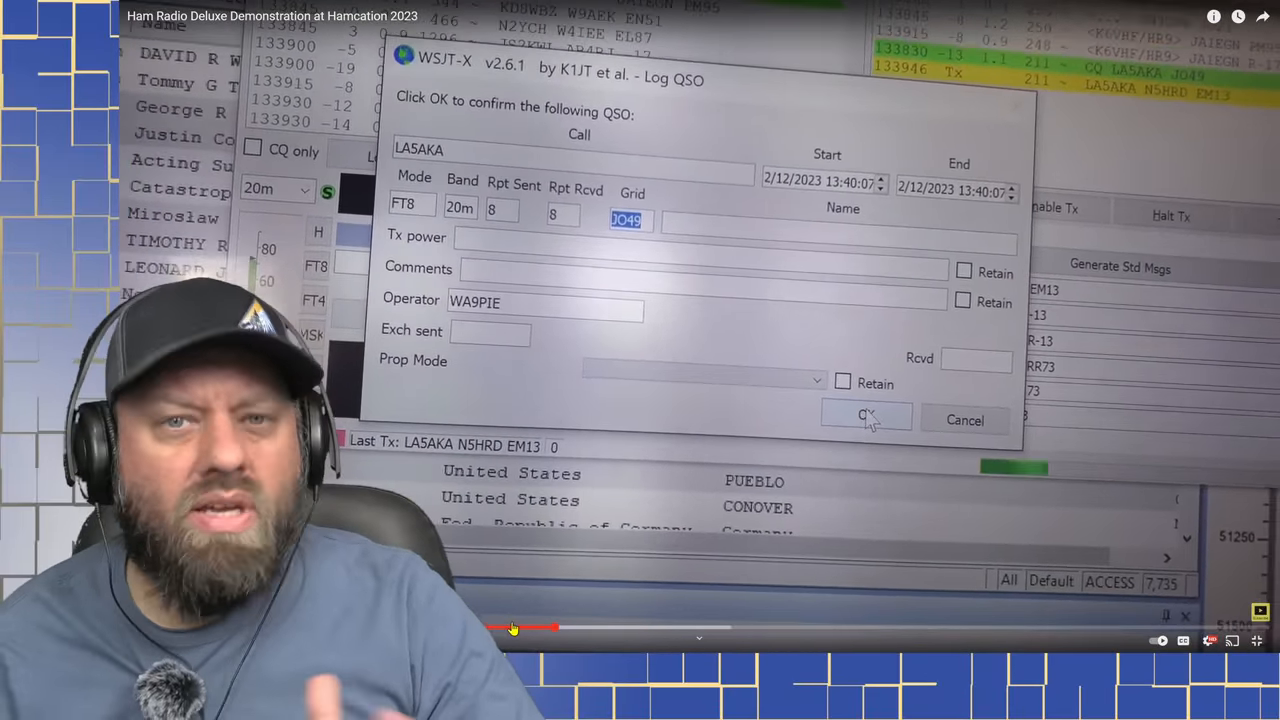
- Play the Hamcation 2023 Ham Radio Deluxe demonstration video
click(864, 416)
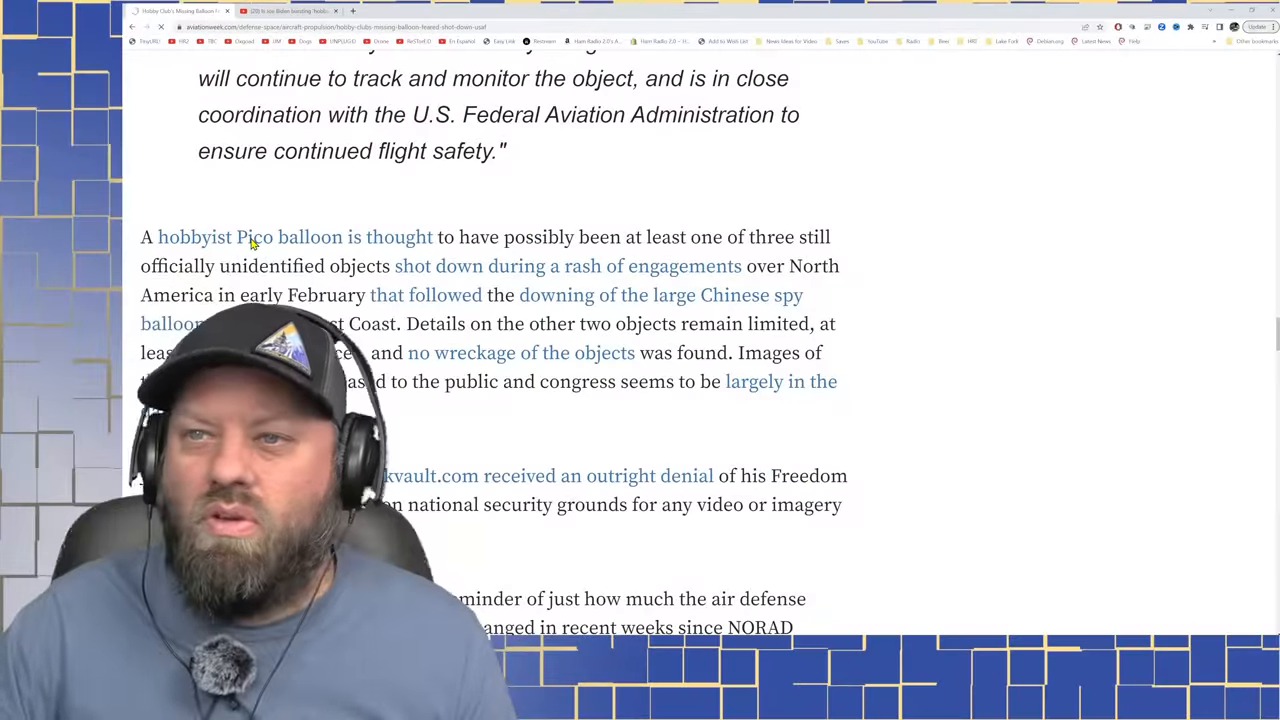
- Skim Aviation Week's 'Hobby Club's Missing Balloon Feared Shot Down By USAF' story
scroll(down, 3)
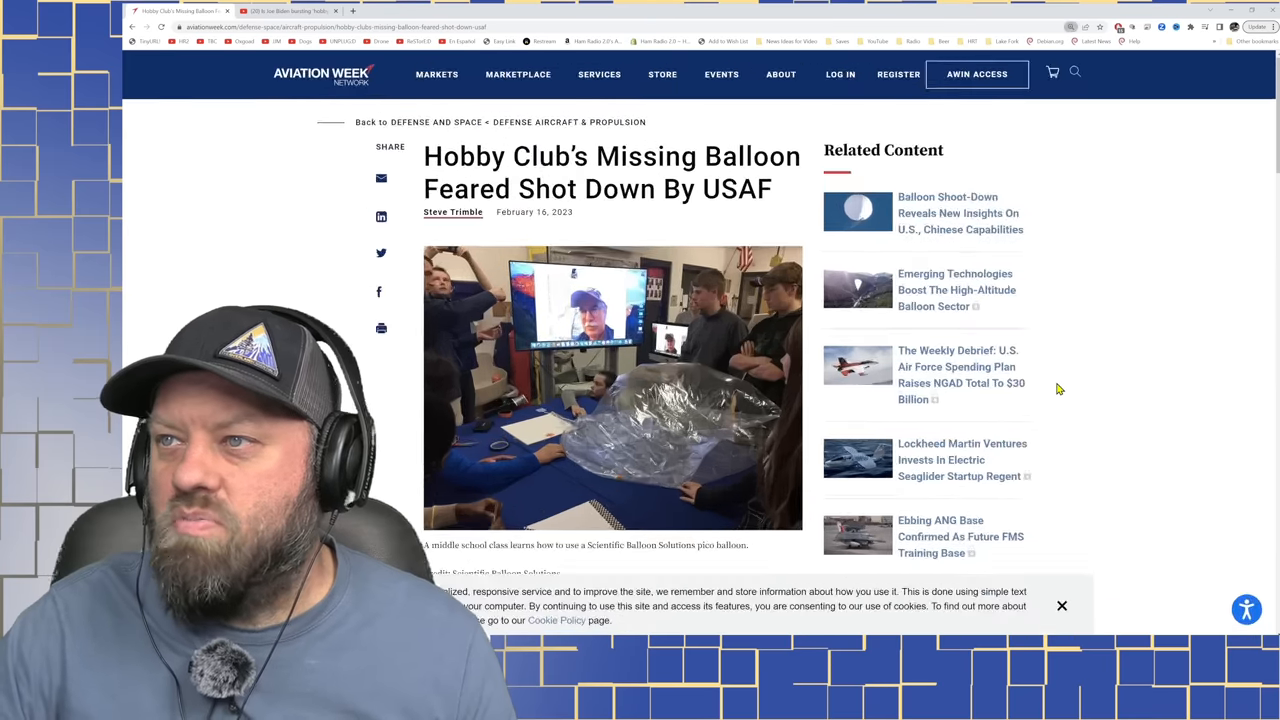
scroll(down, 3)
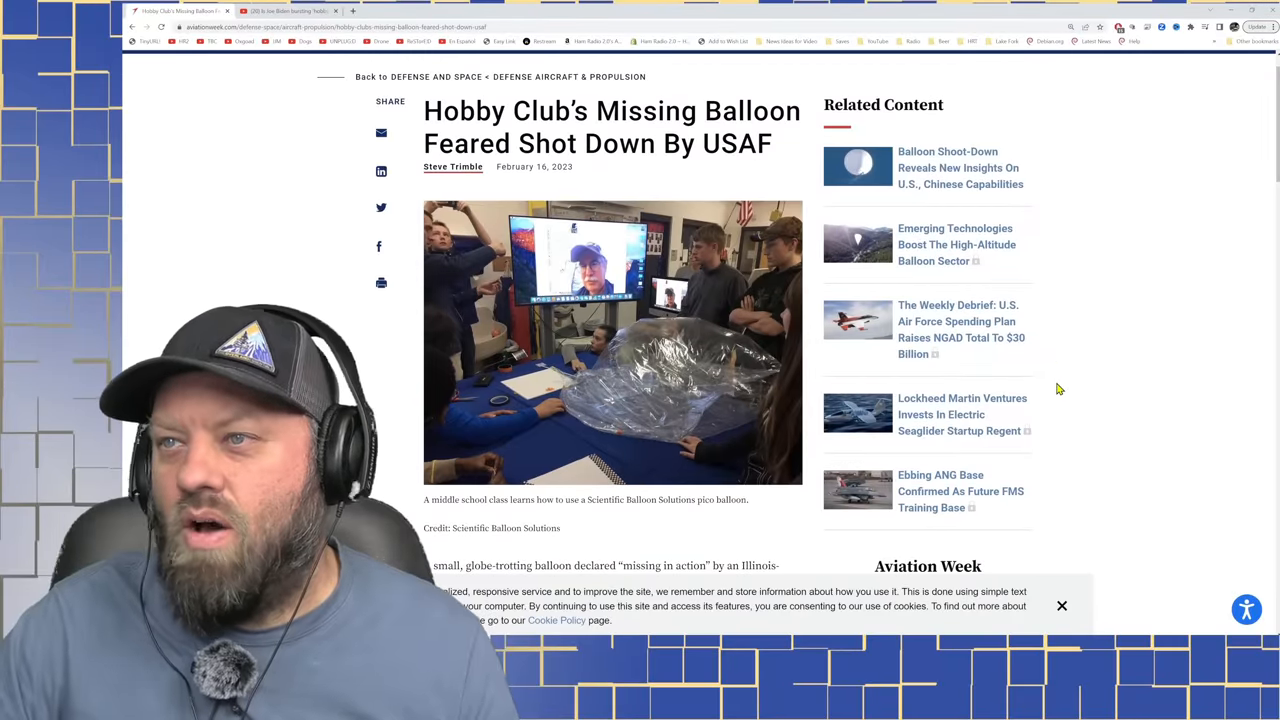
scroll(down, 3)
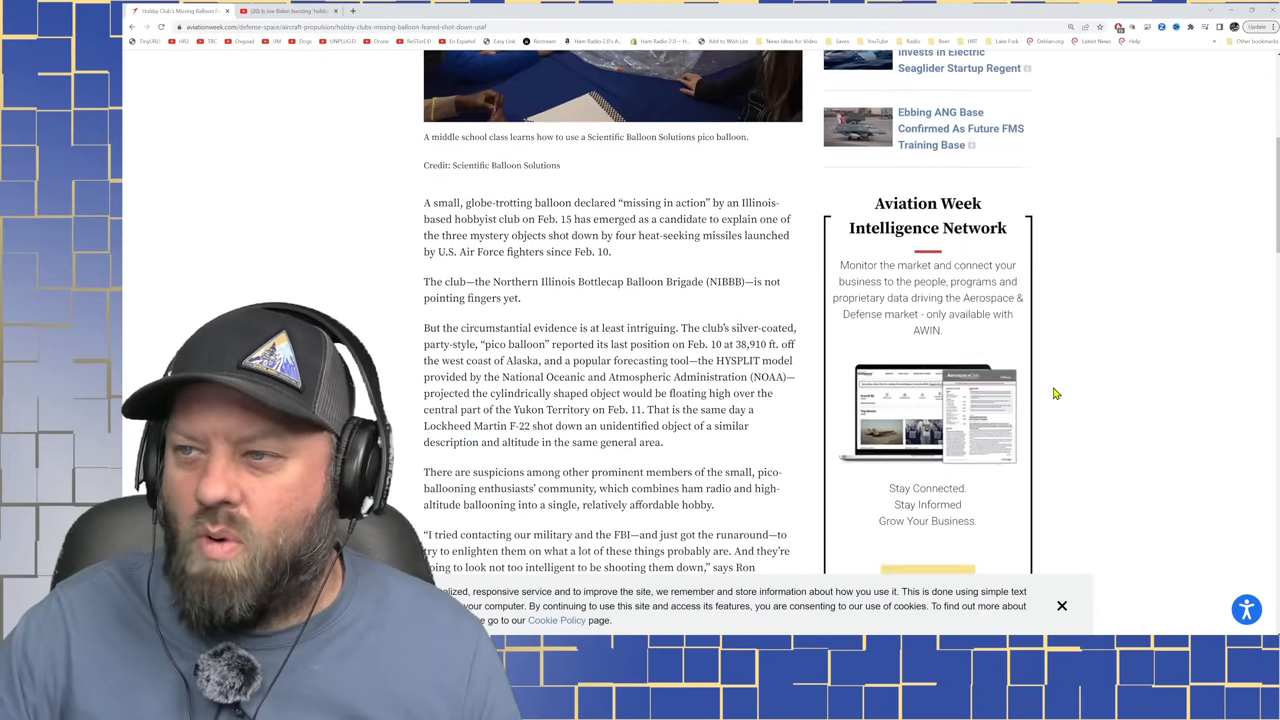
scroll(down, 3)
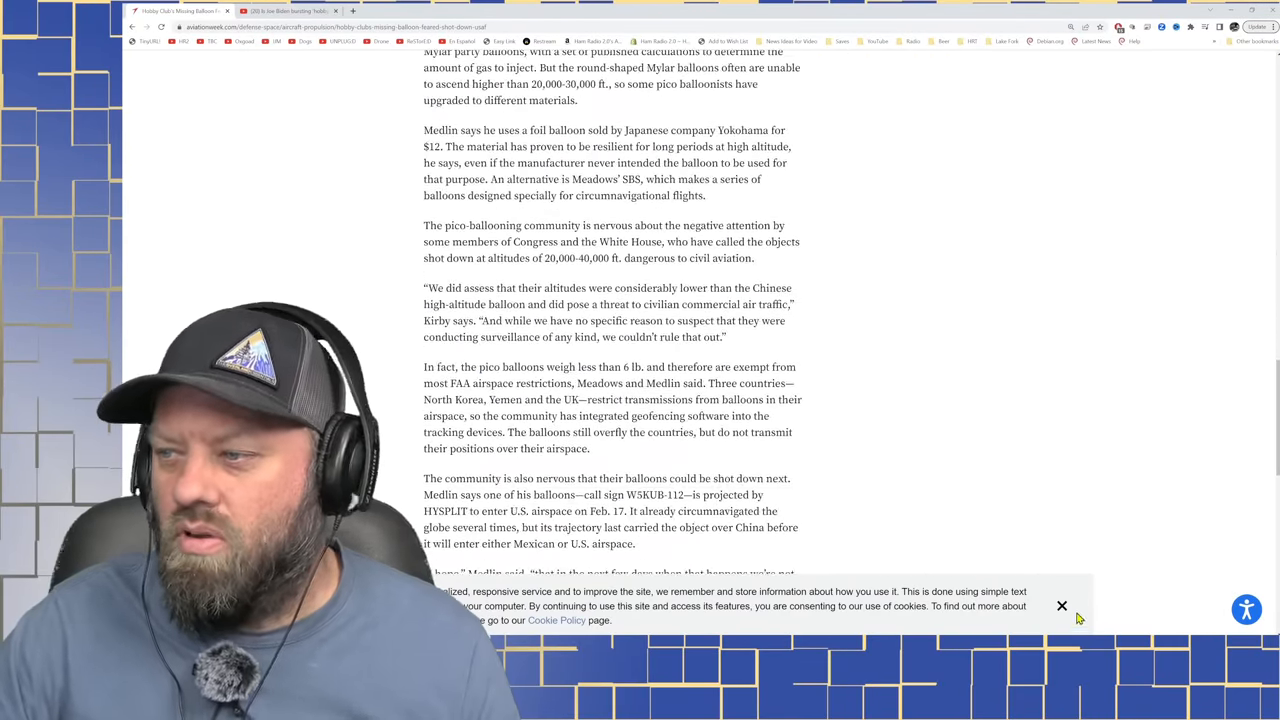
scroll(down, 3)
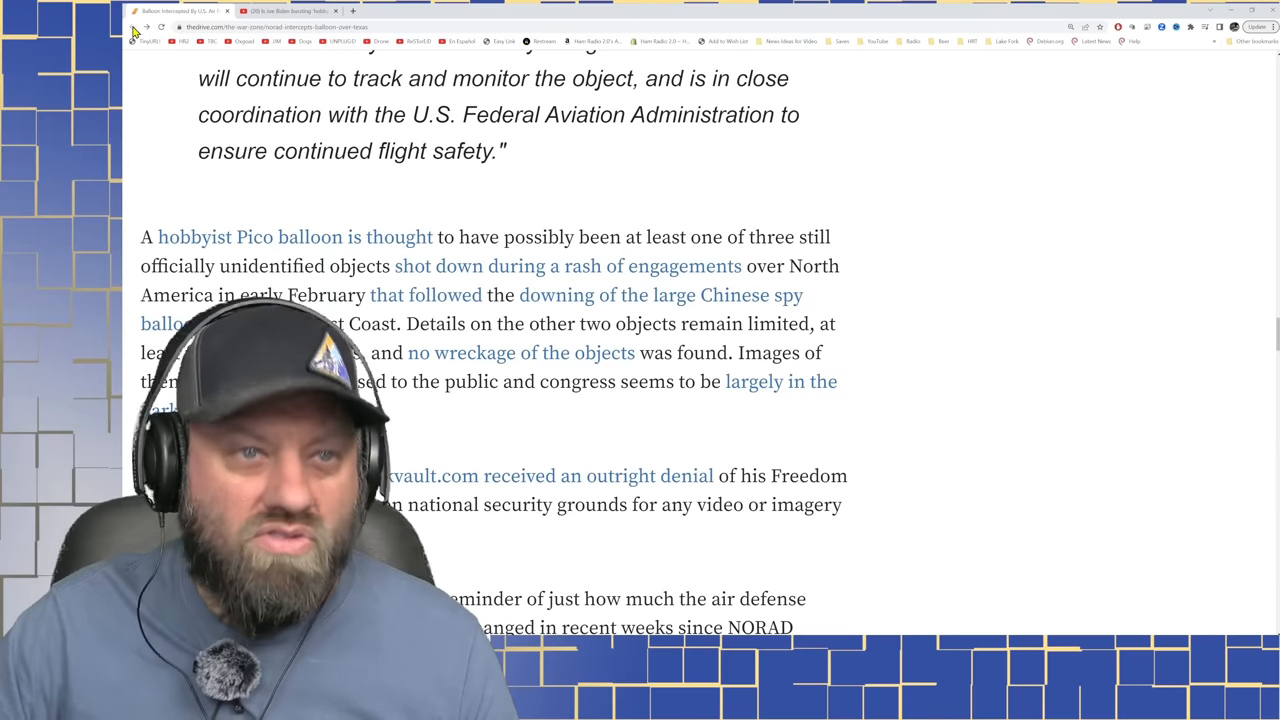
mouse_move(1136, 440)
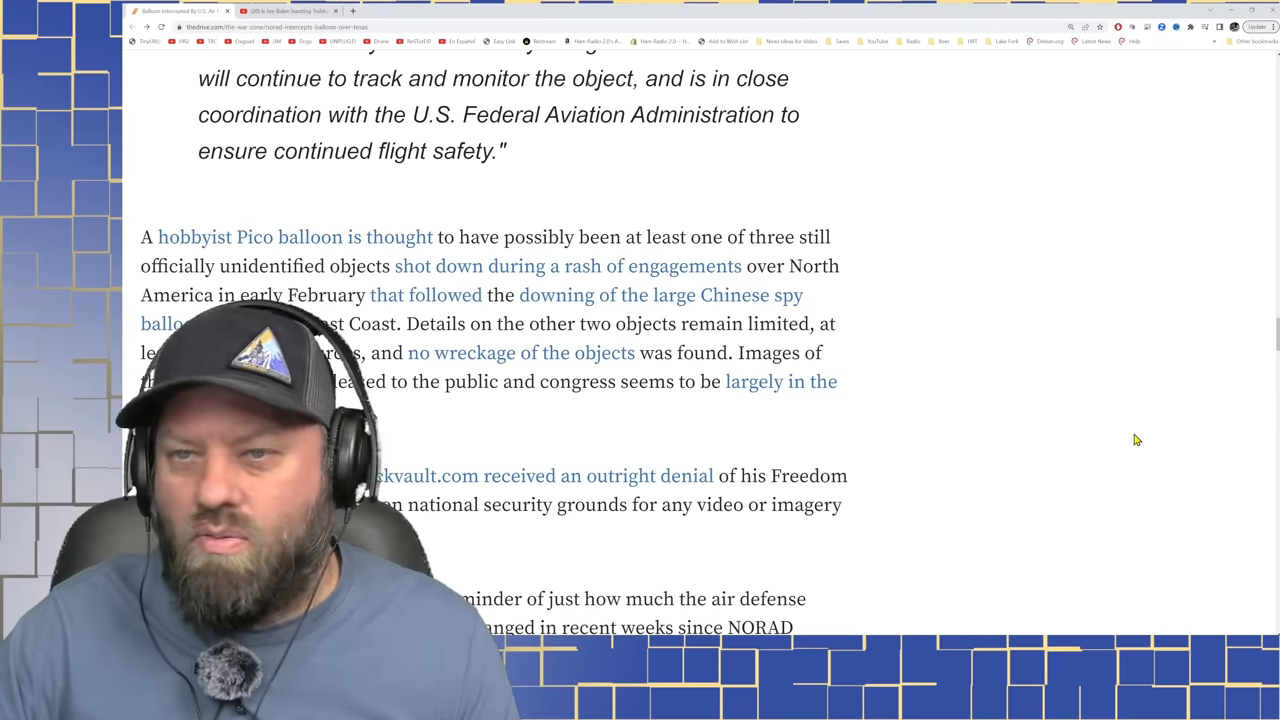
- Read down the intercept article to the paragraph on NORAD changing its radar filters after the Chinese spy balloon
scroll(down, 3)
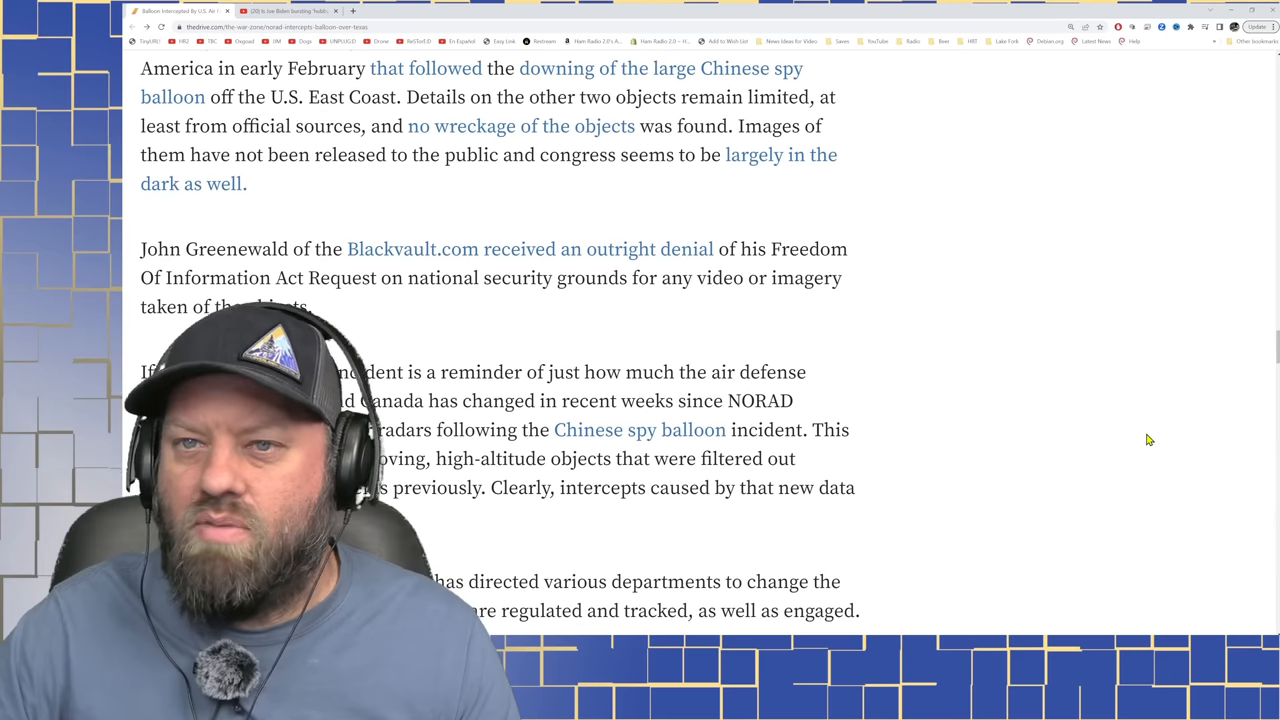
scroll(down, 3)
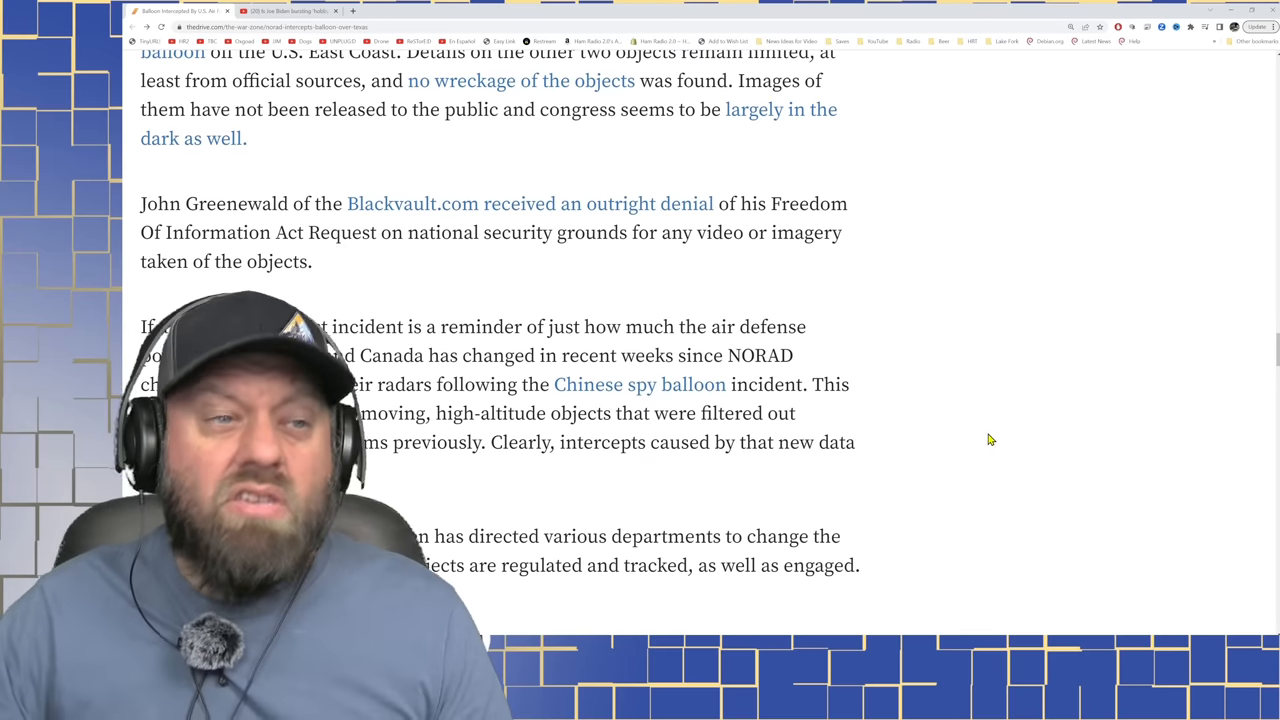
scroll(up, 3)
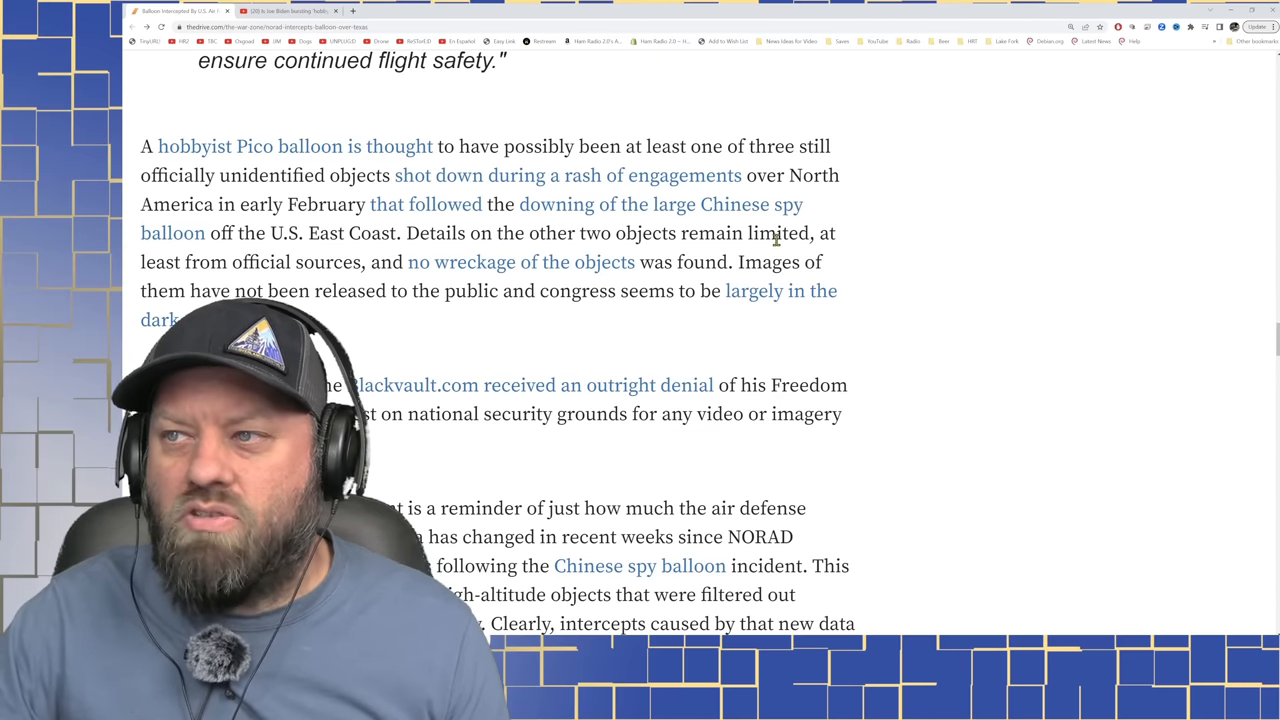
mouse_move(450, 280)
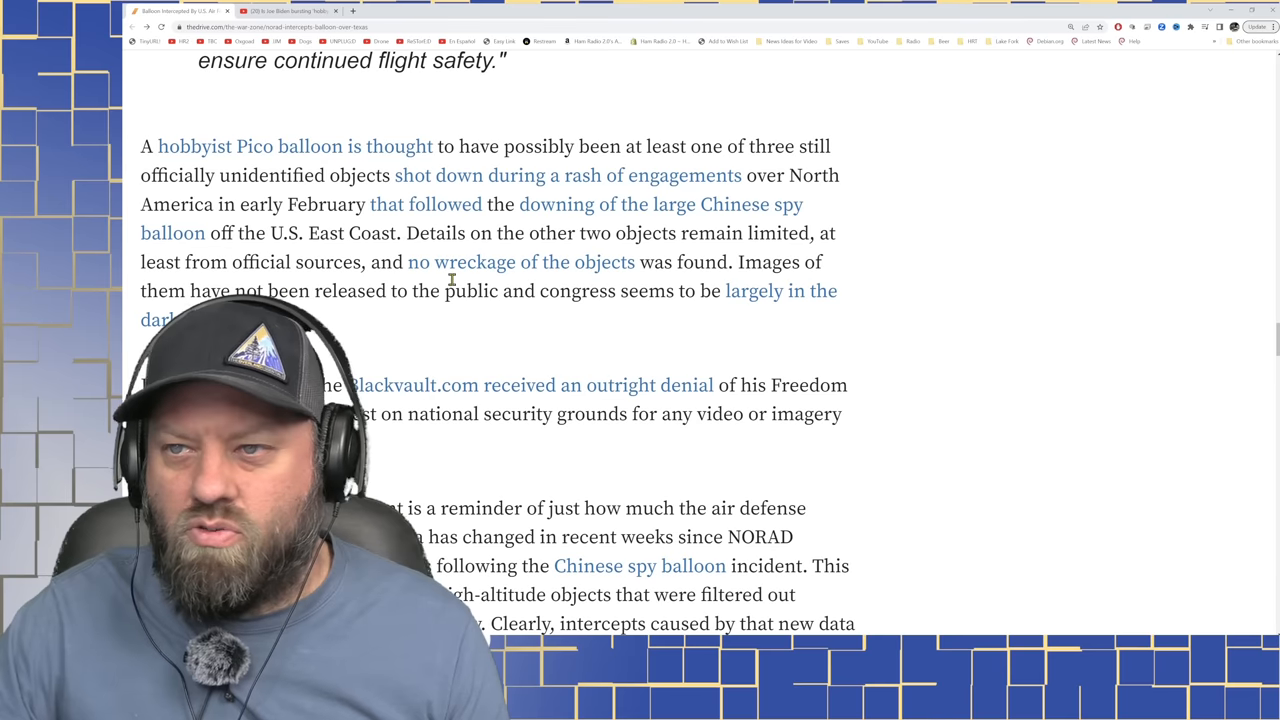
mouse_move(536, 276)
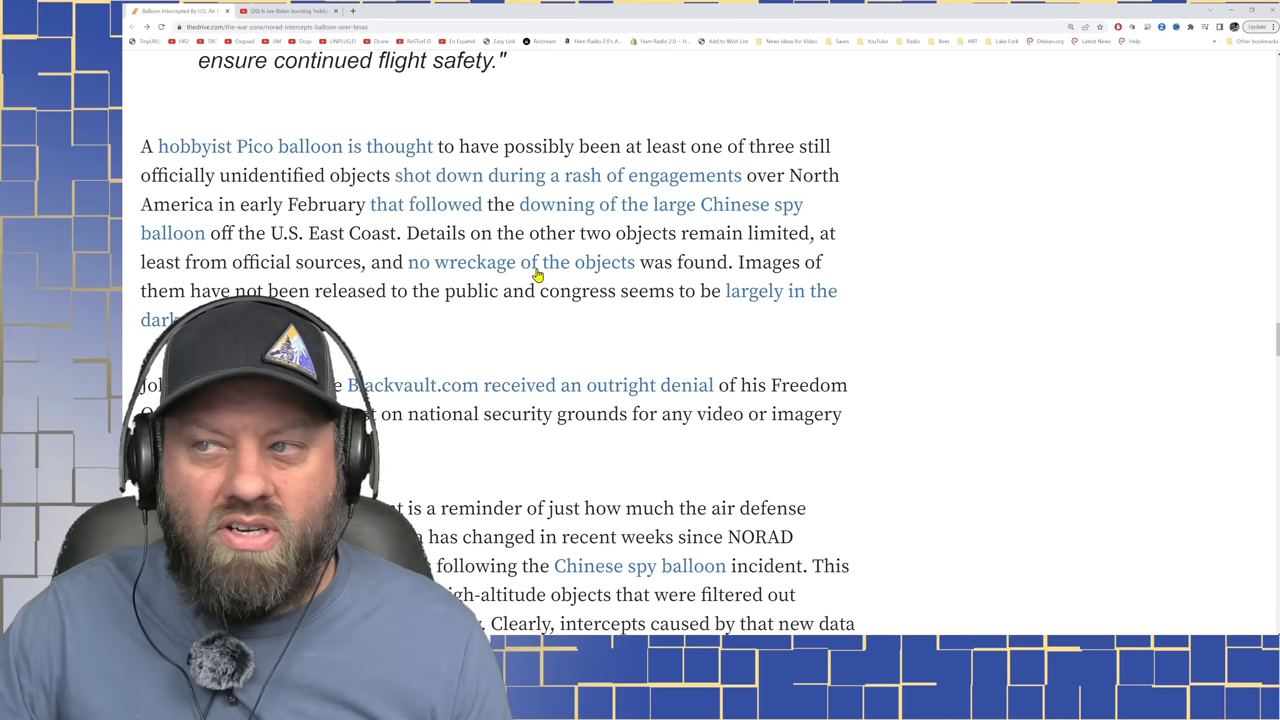
mouse_move(436, 332)
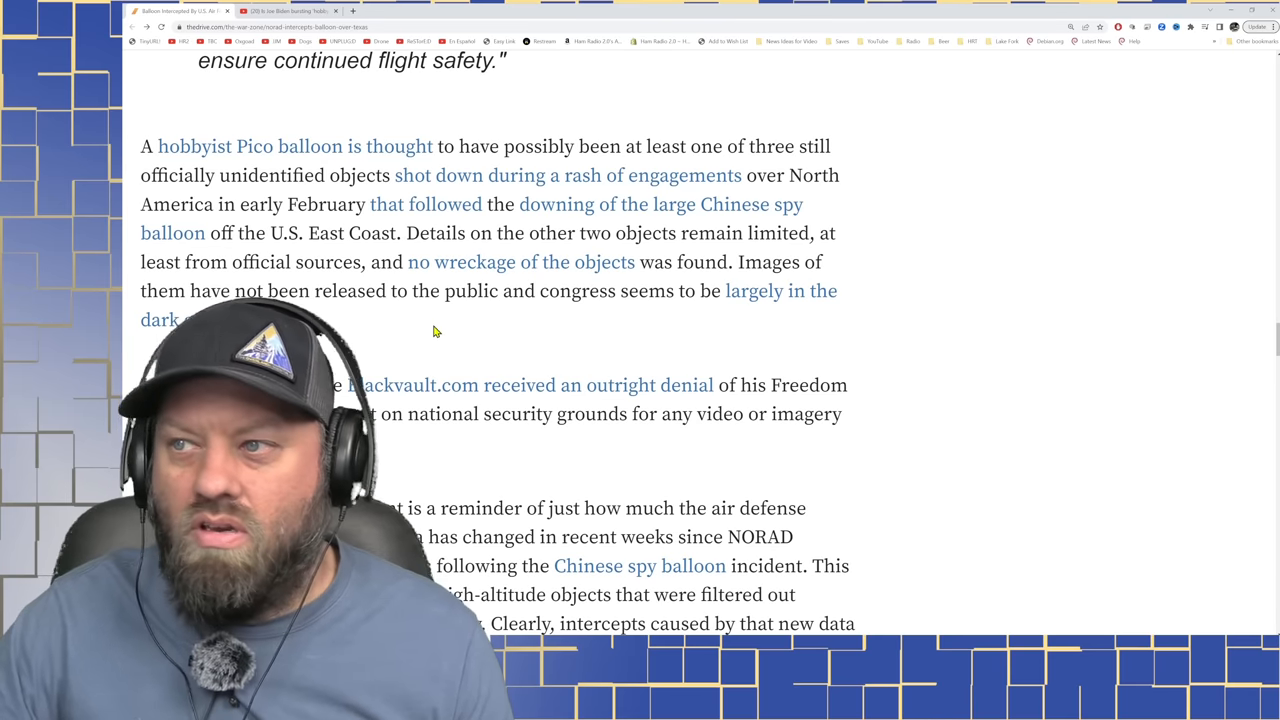
mouse_move(696, 326)
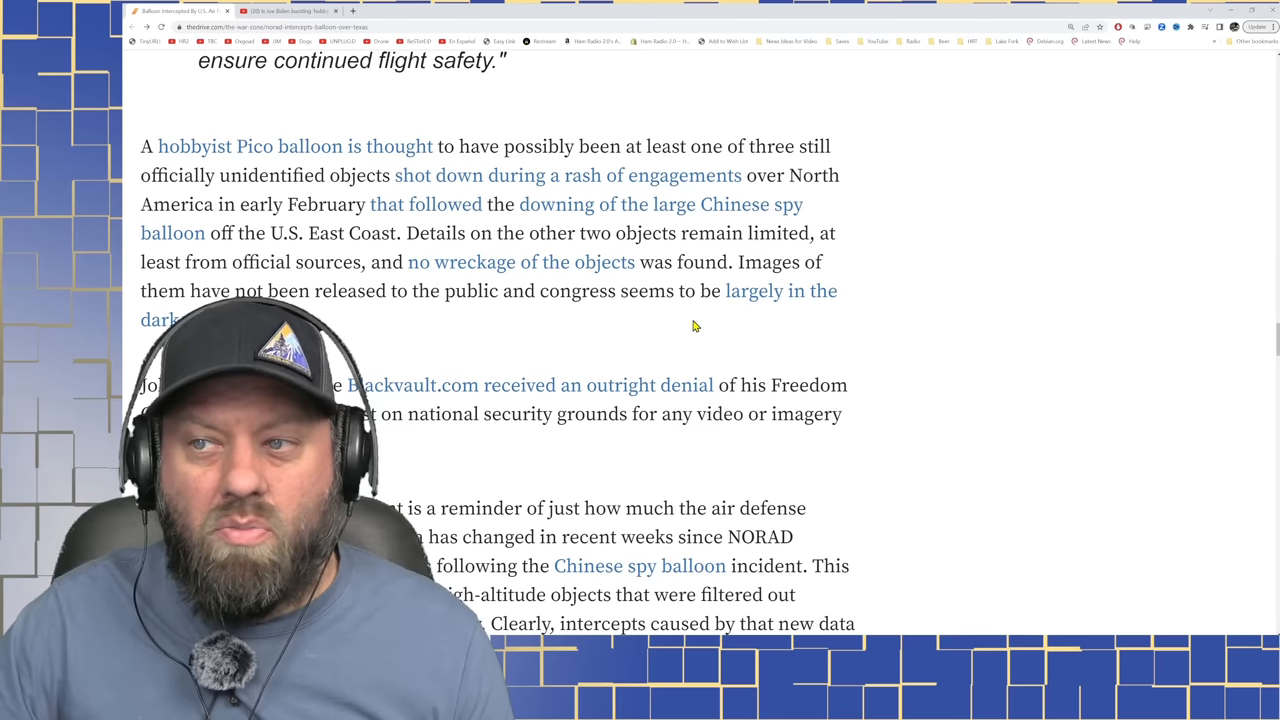
mouse_move(768, 308)
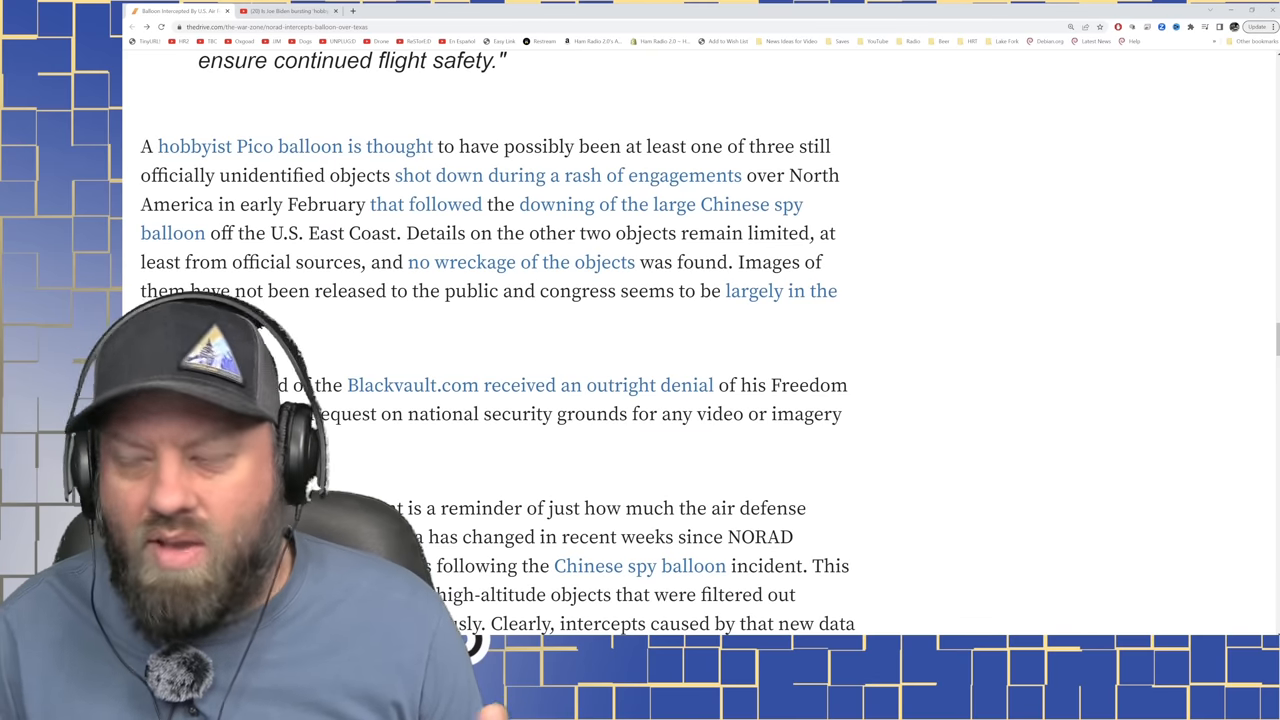
scroll(down, 3)
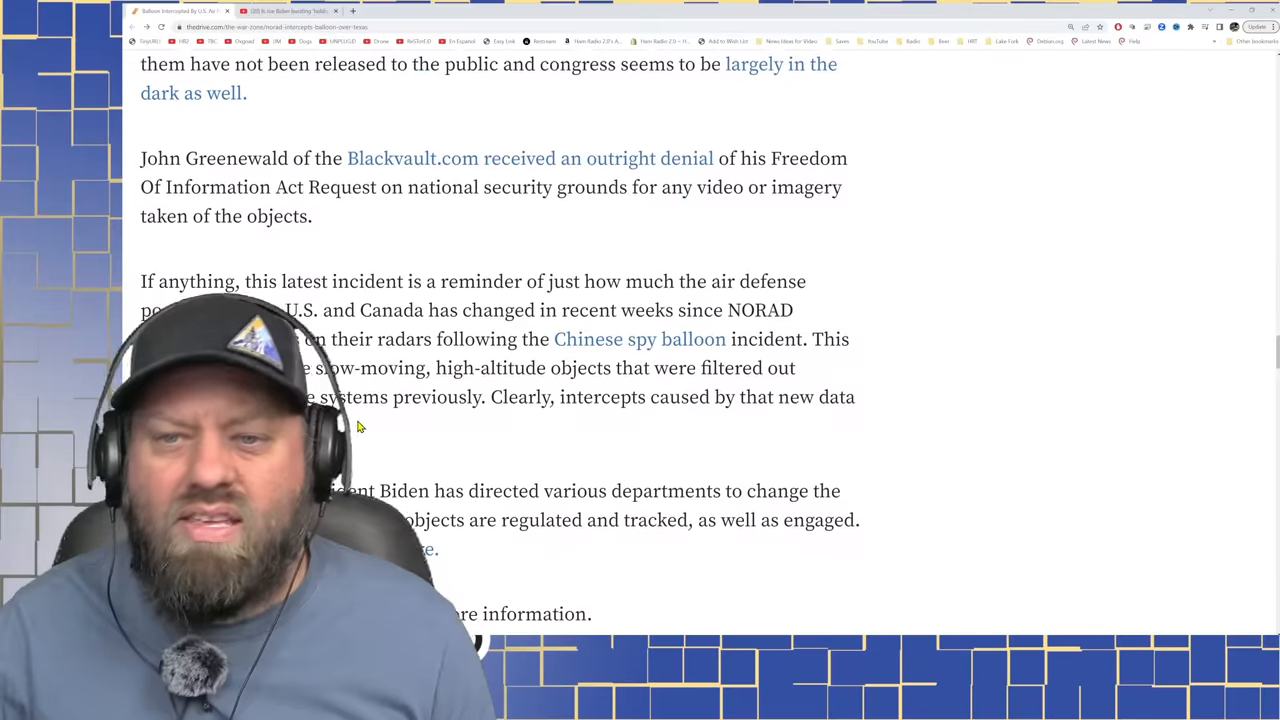
scroll(down, 3)
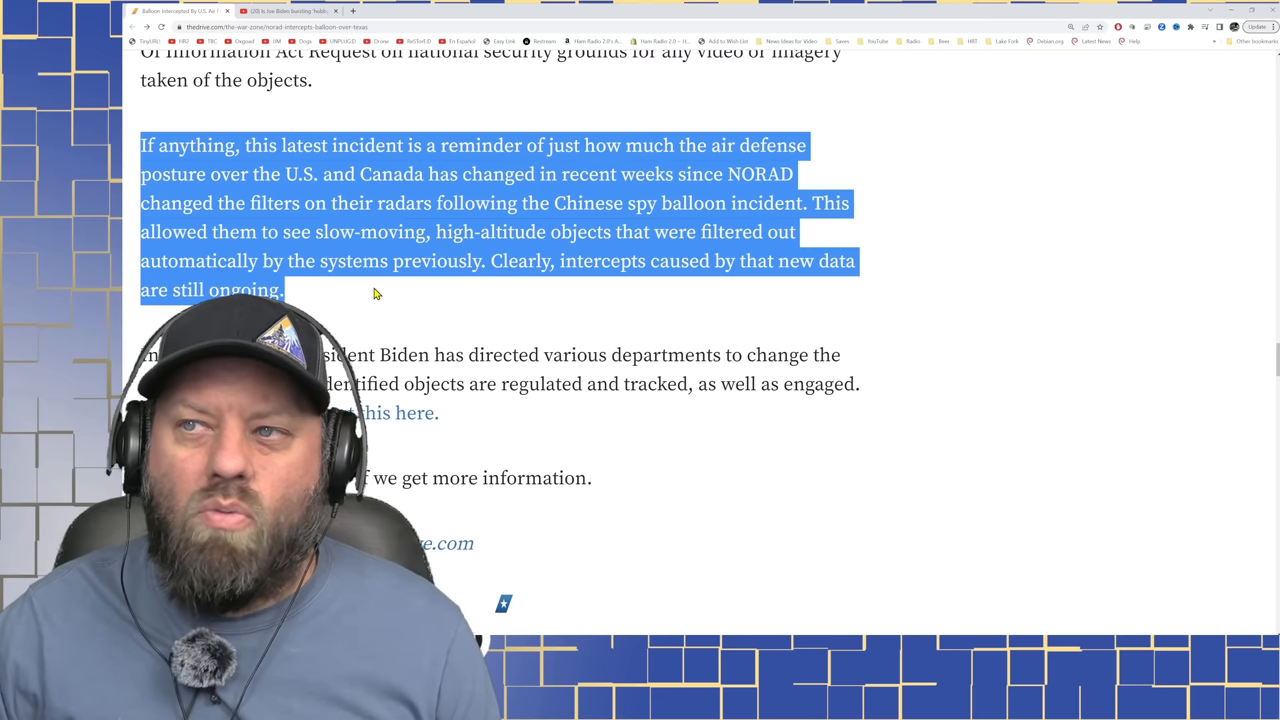
mouse_move(380, 298)
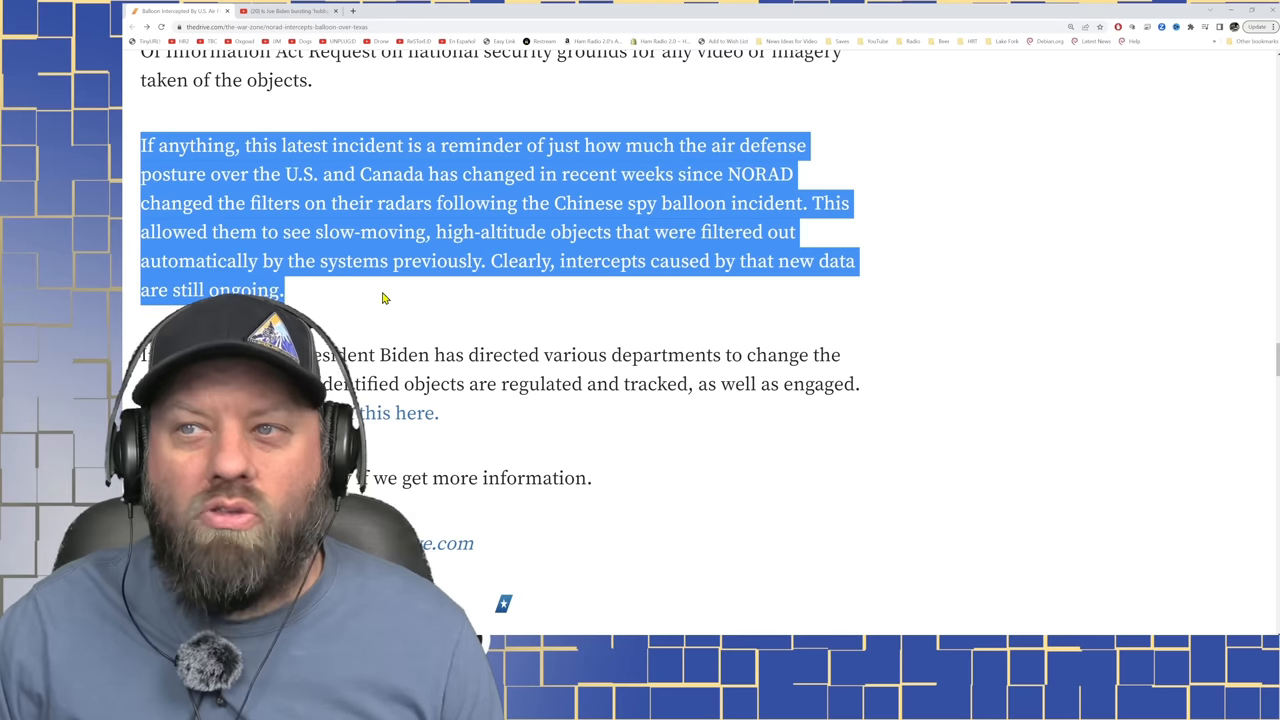
mouse_move(624, 212)
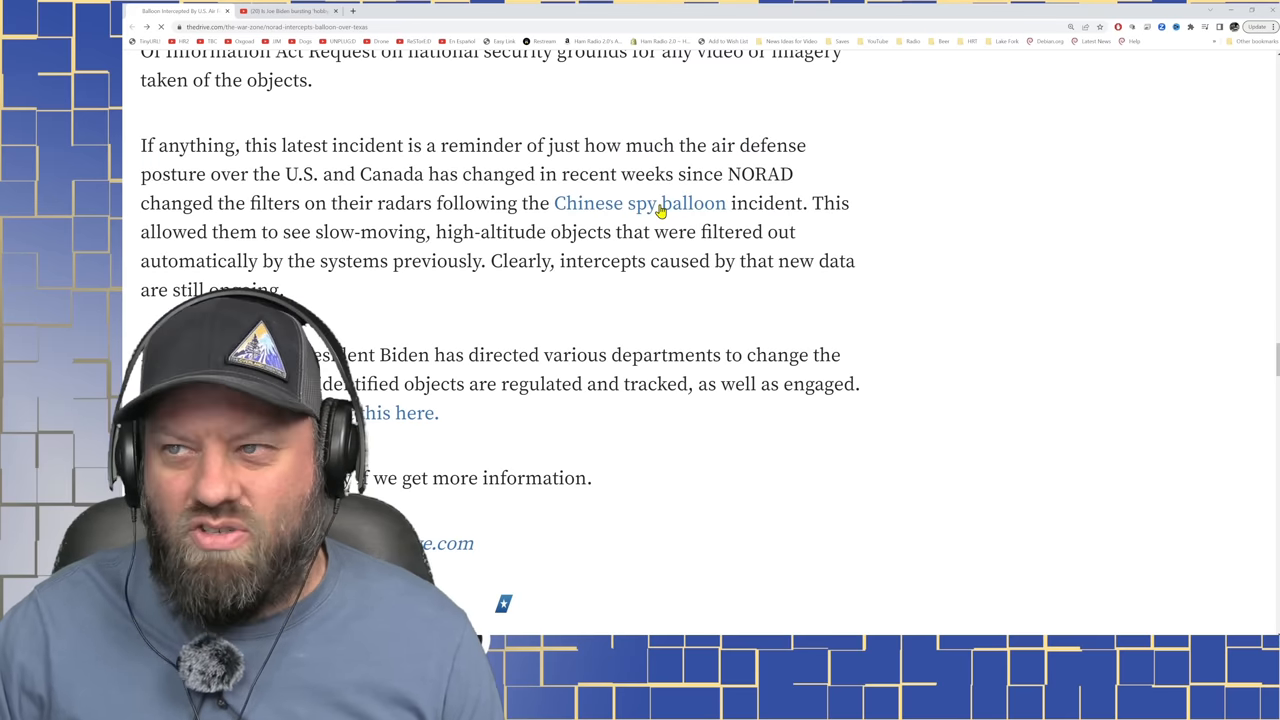
- Switch to the Chinese spy balloon payload article and read through the U-2 pilot's photos
click(640, 204)
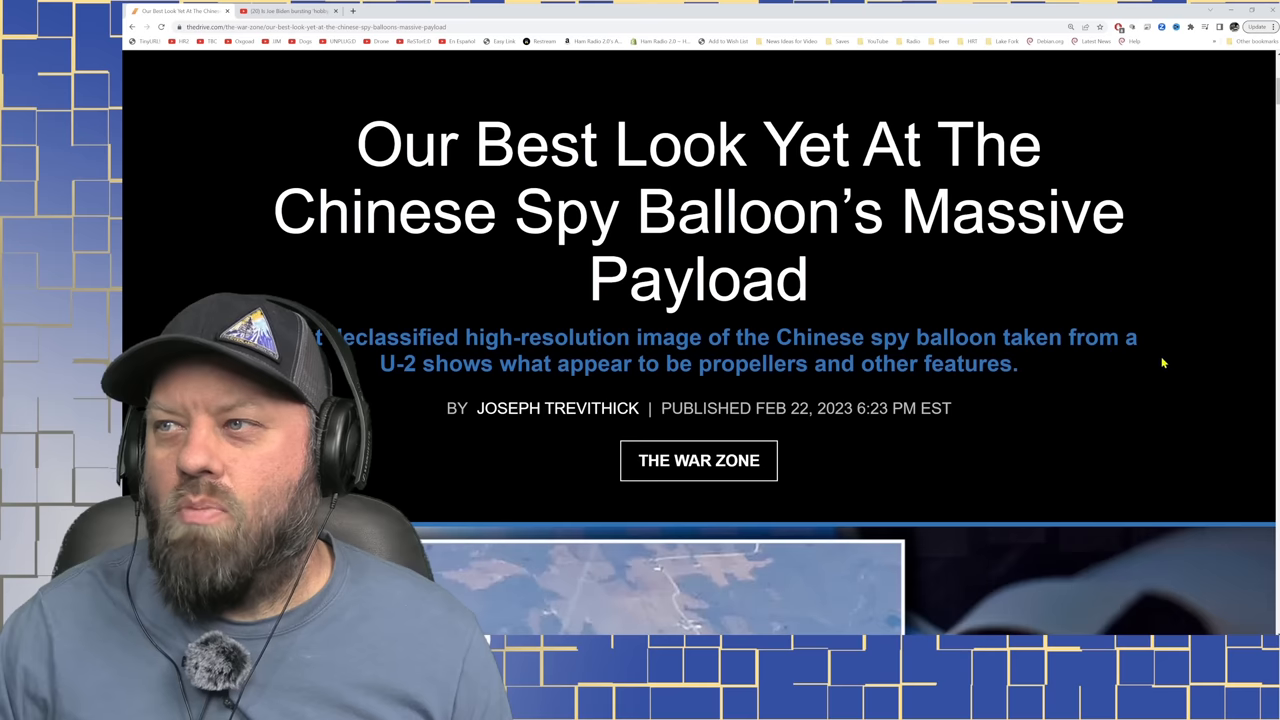
scroll(down, 3)
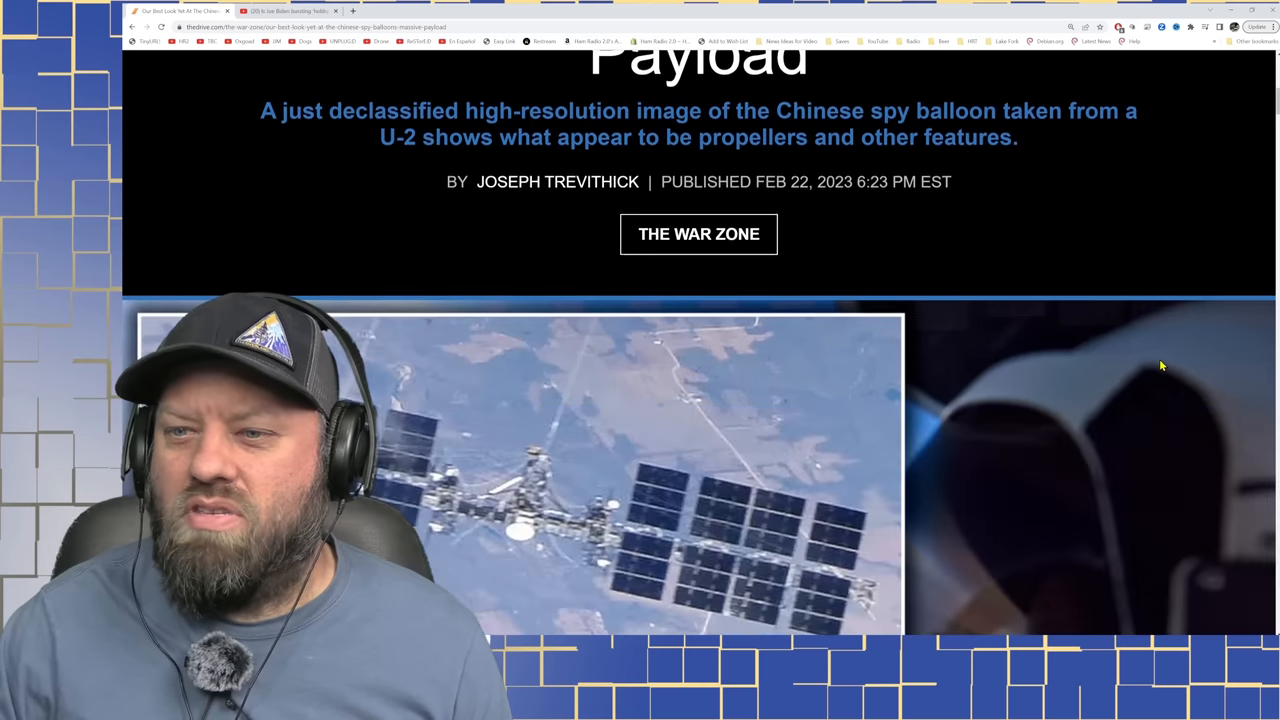
scroll(down, 3)
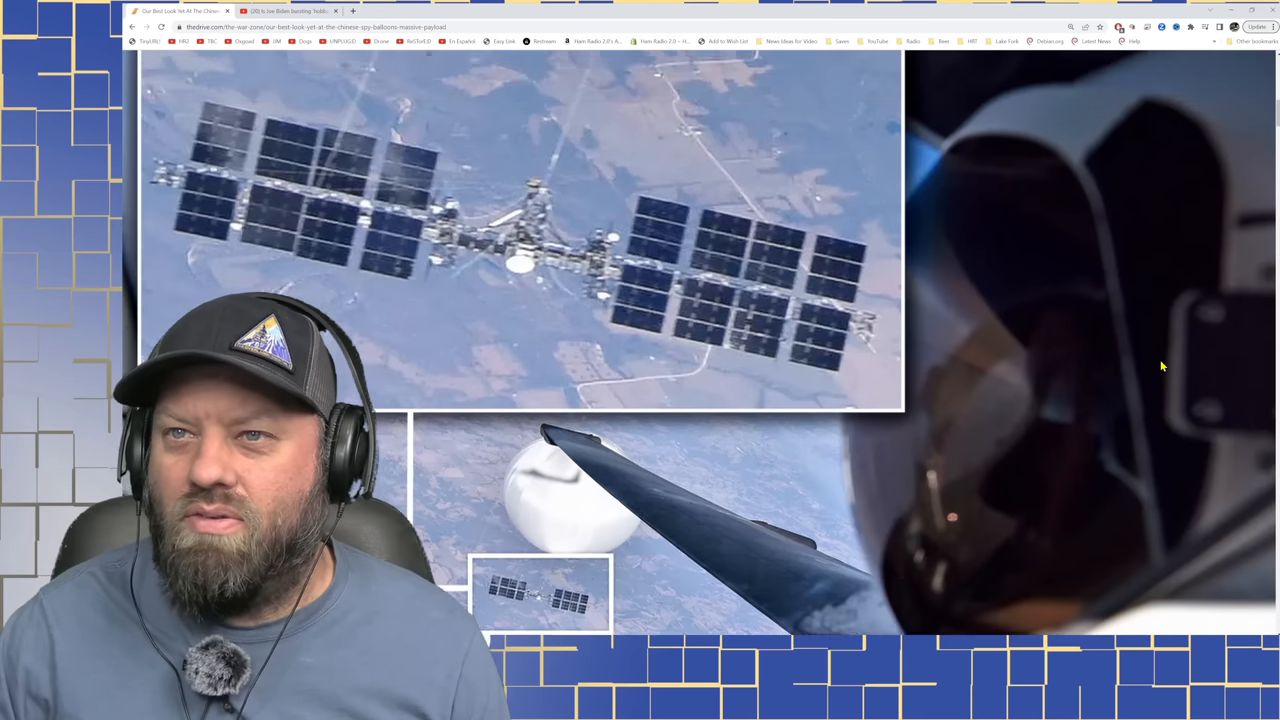
scroll(down, 3)
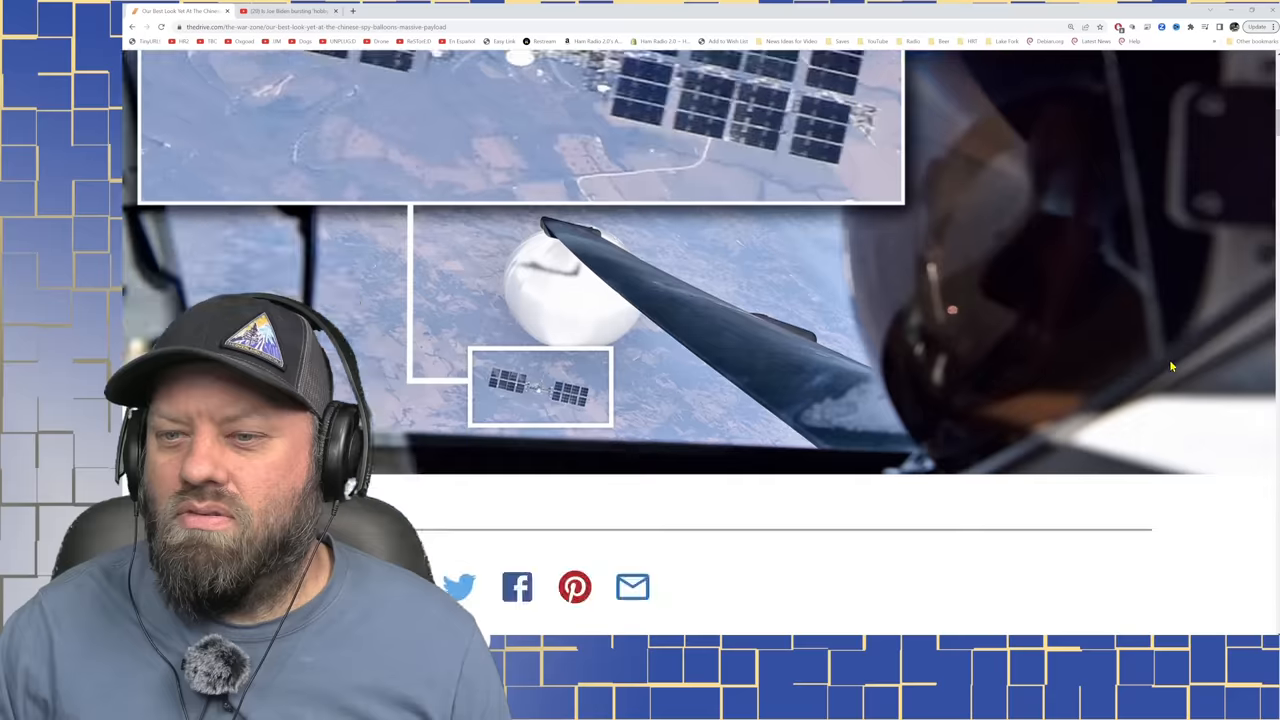
scroll(up, 3)
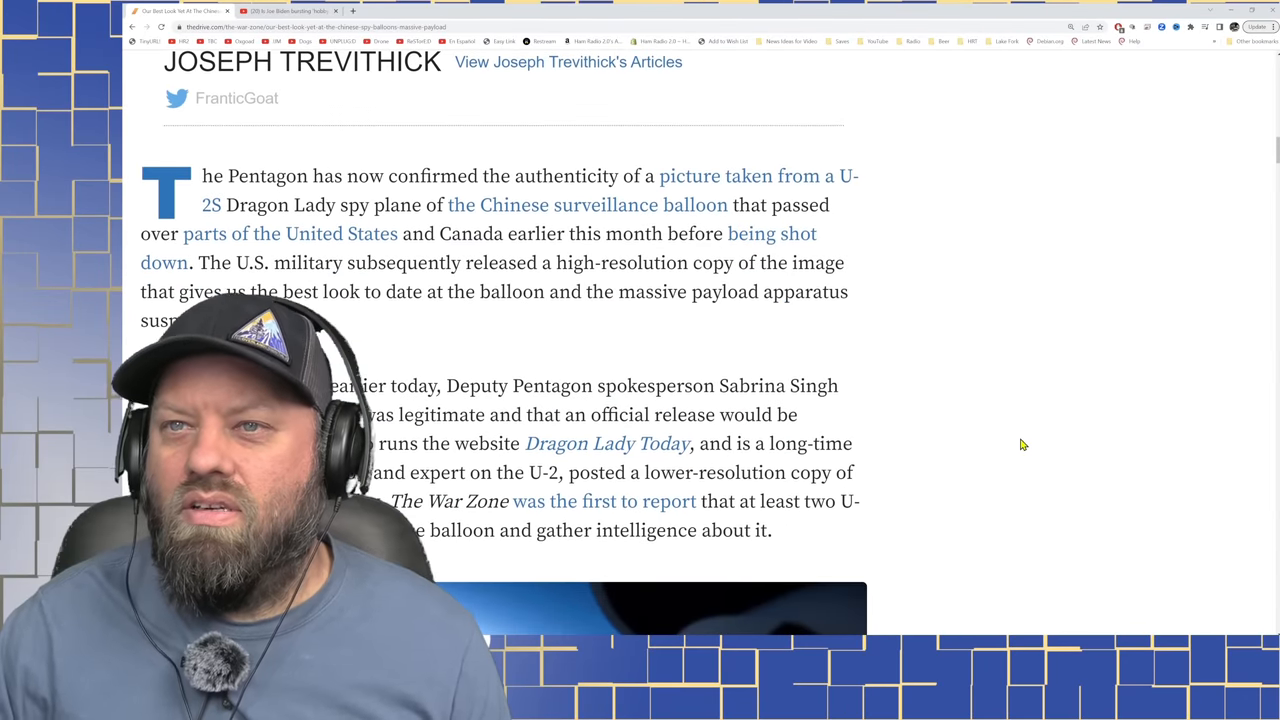
scroll(up, 3)
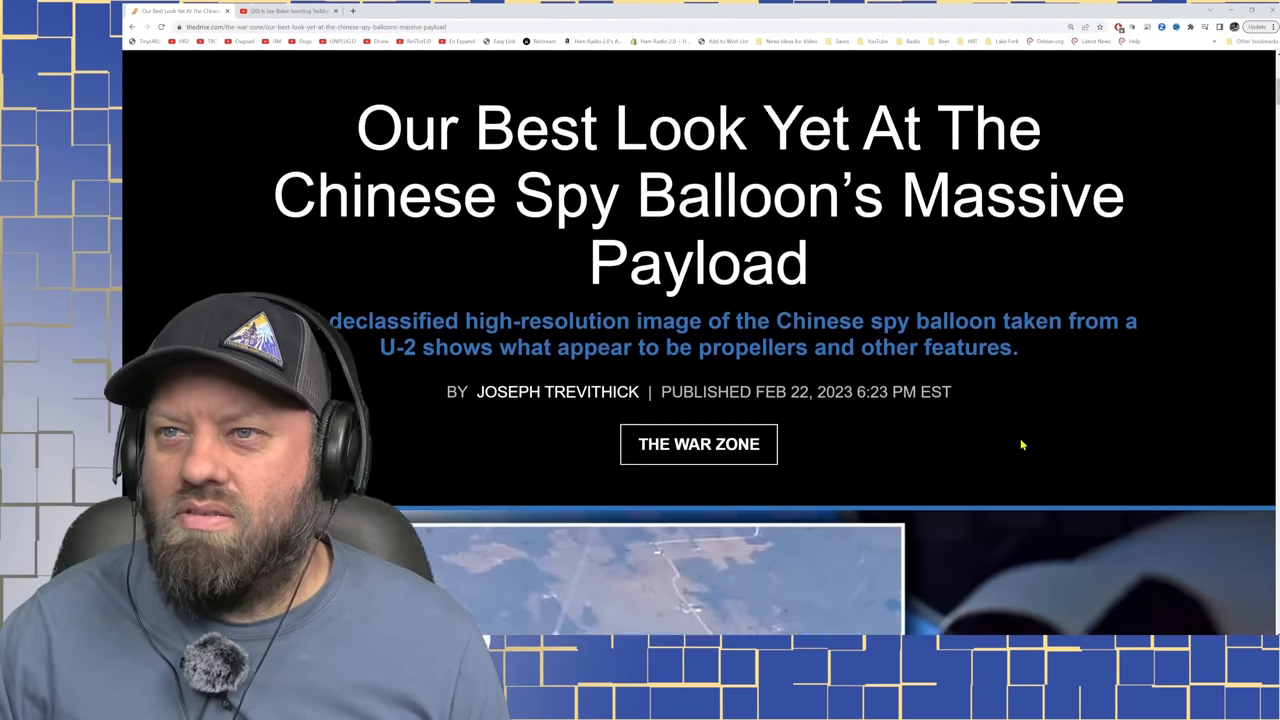
scroll(down, 3)
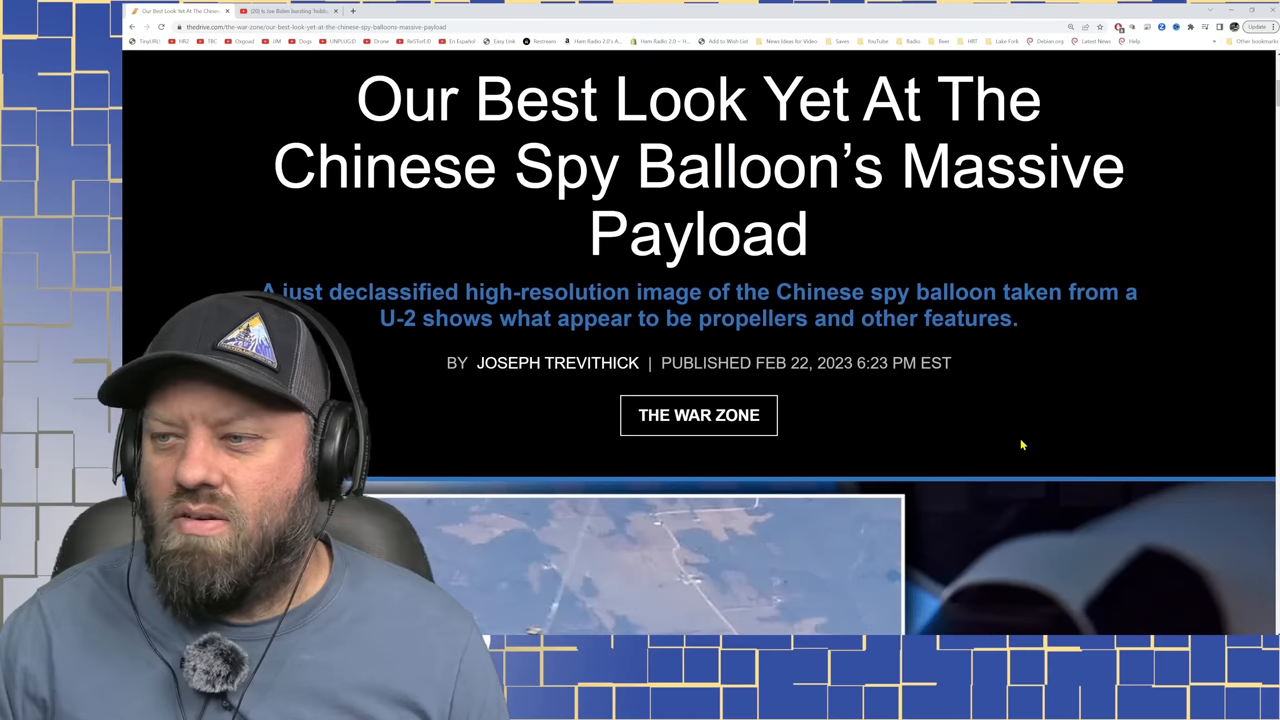
mouse_move(884, 396)
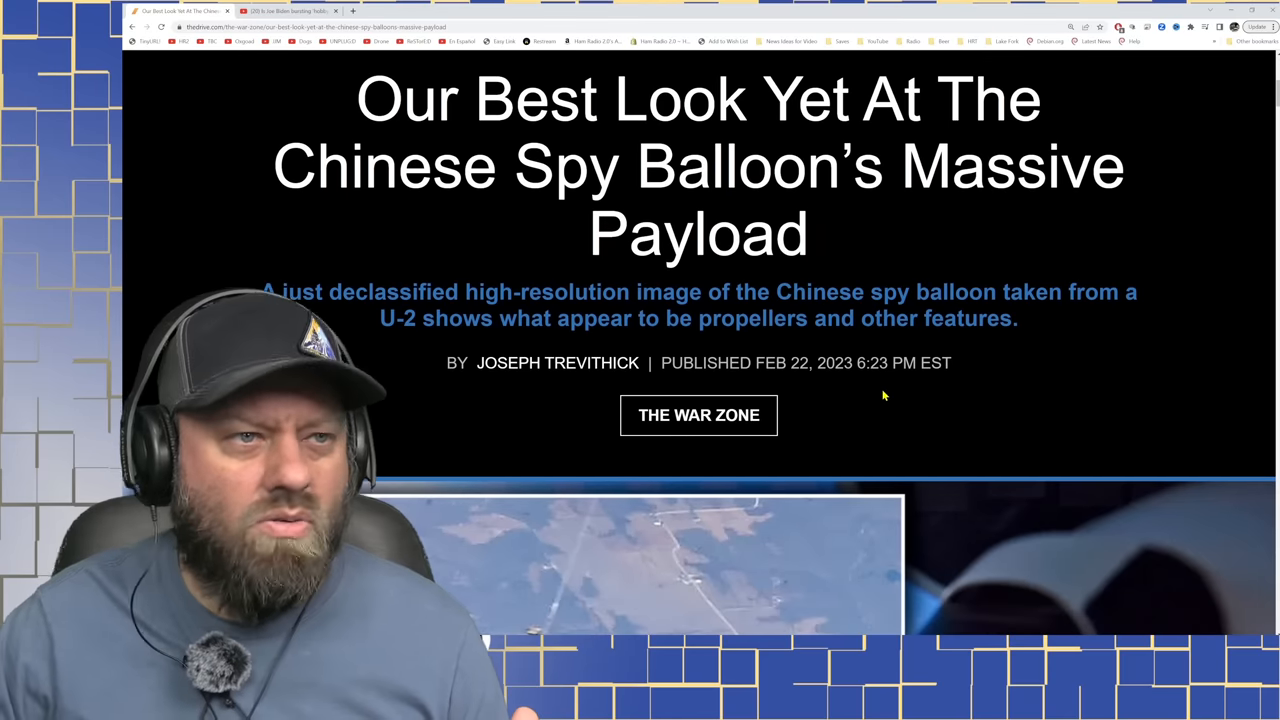
scroll(down, 3)
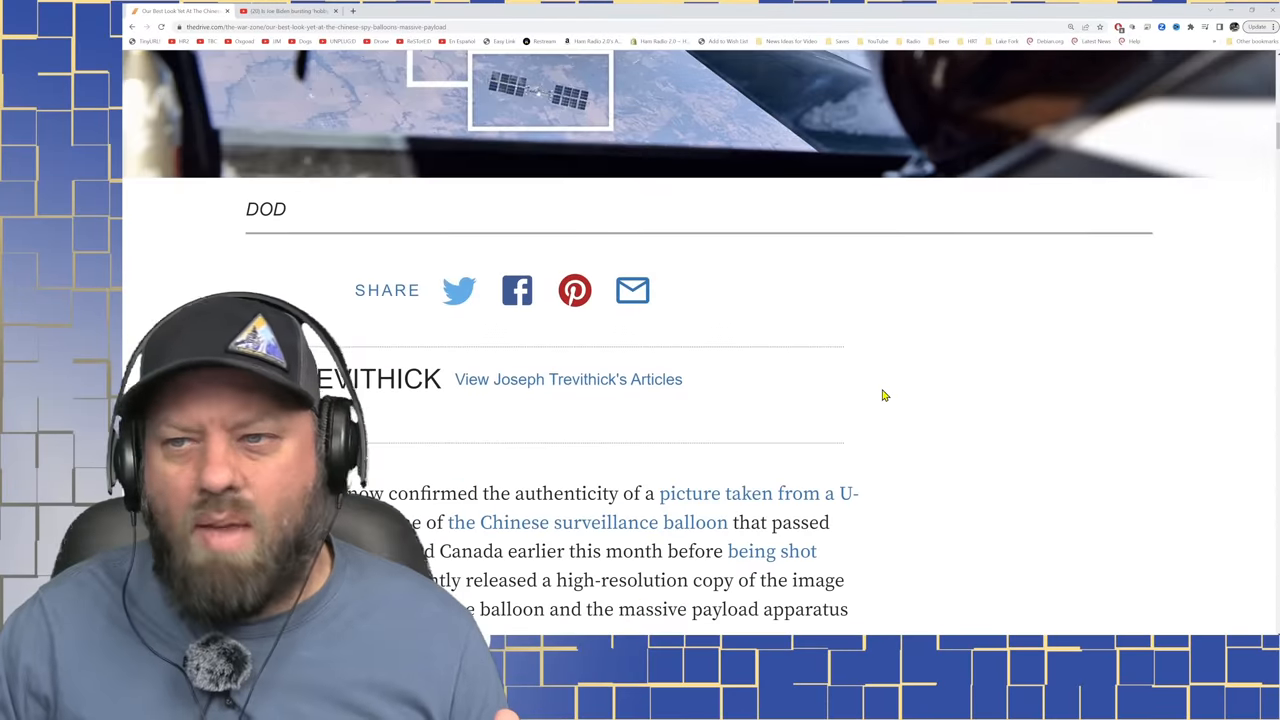
scroll(down, 3)
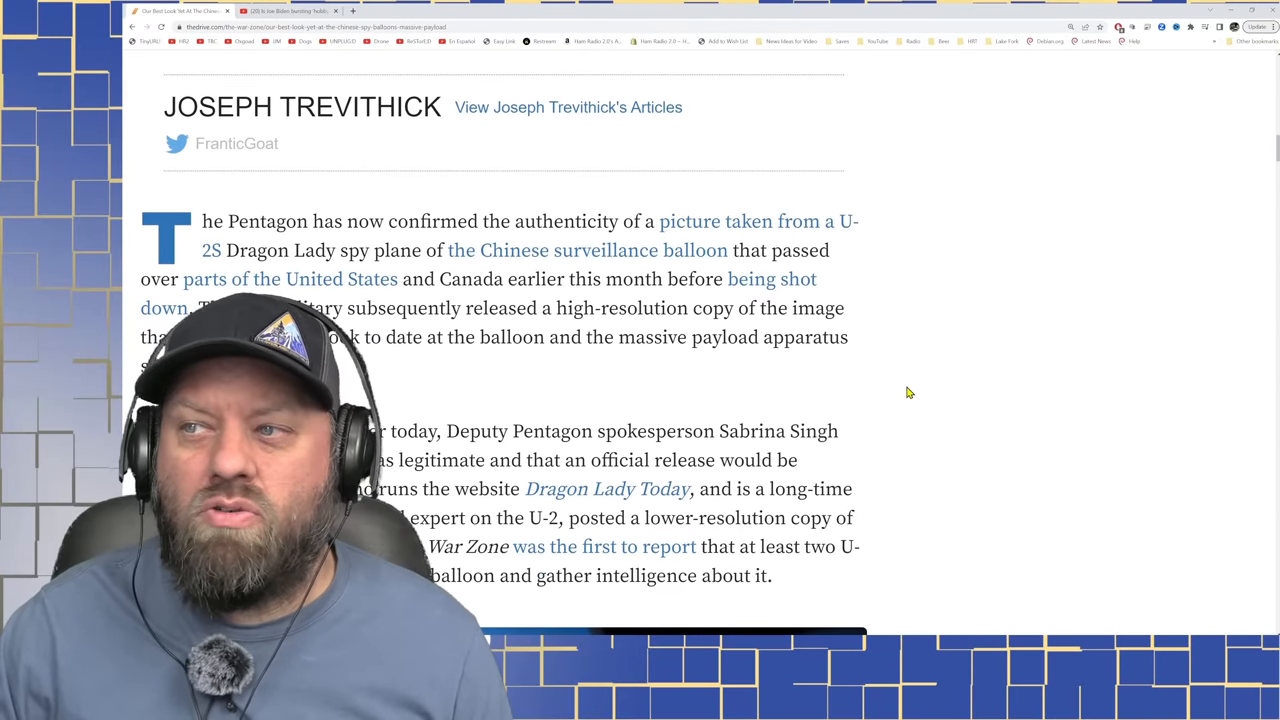
- Continue down to the zoomed close-up of the balloon payload's center section
scroll(down, 3)
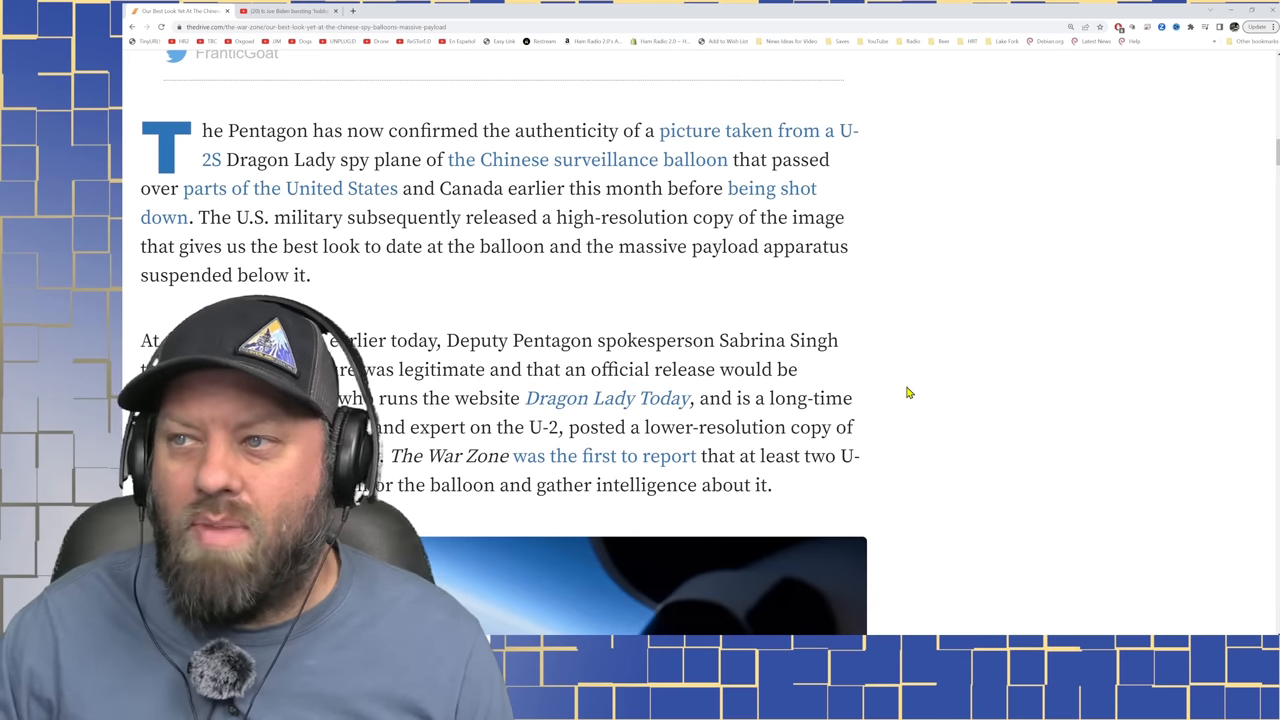
scroll(down, 3)
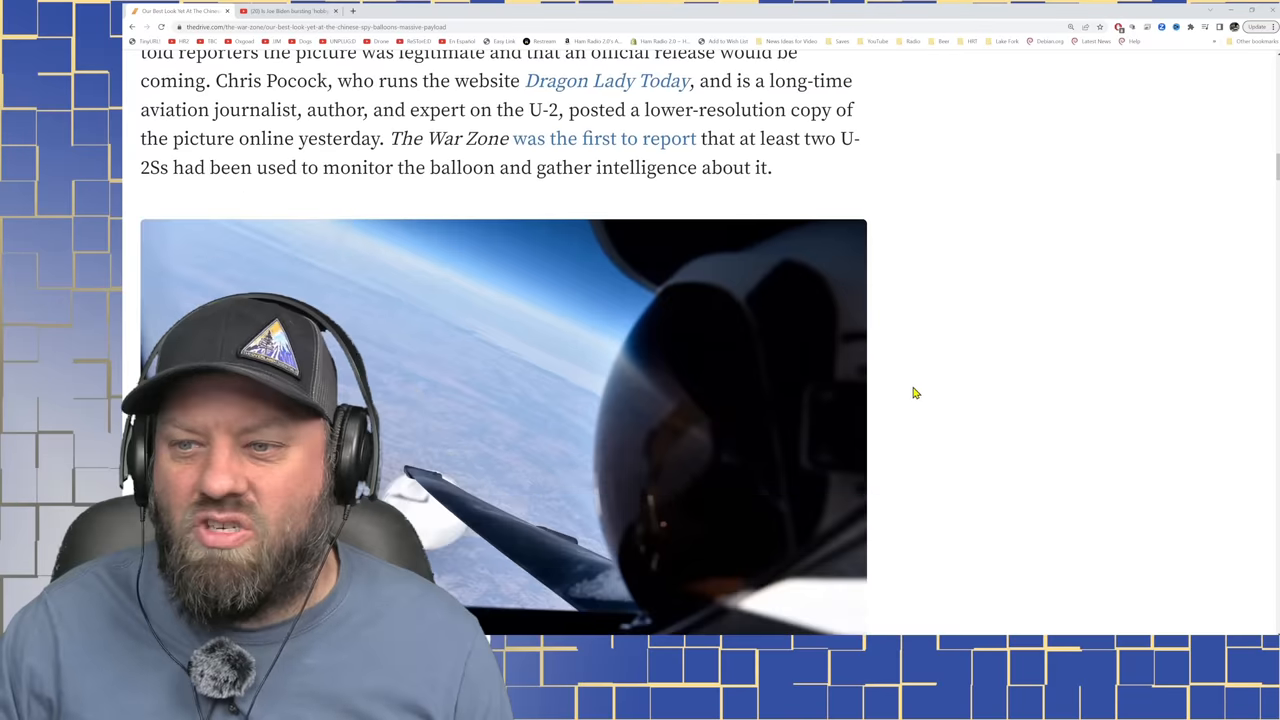
scroll(down, 3)
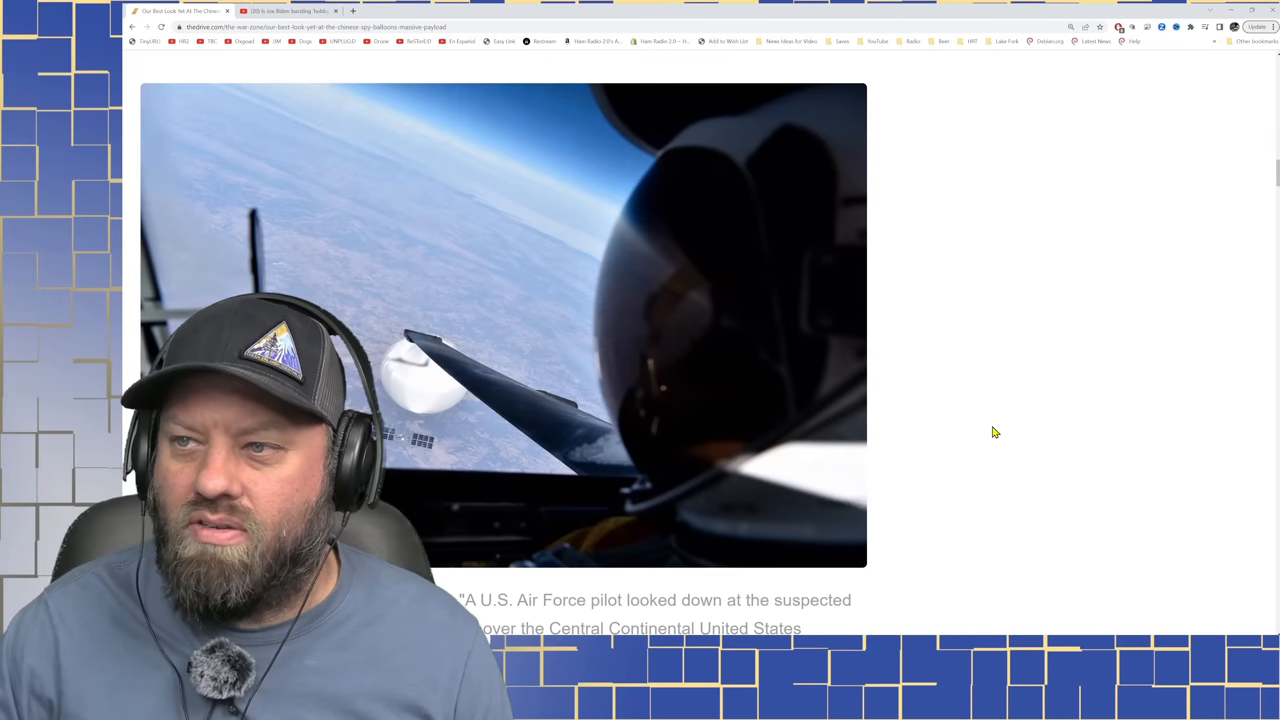
scroll(down, 3)
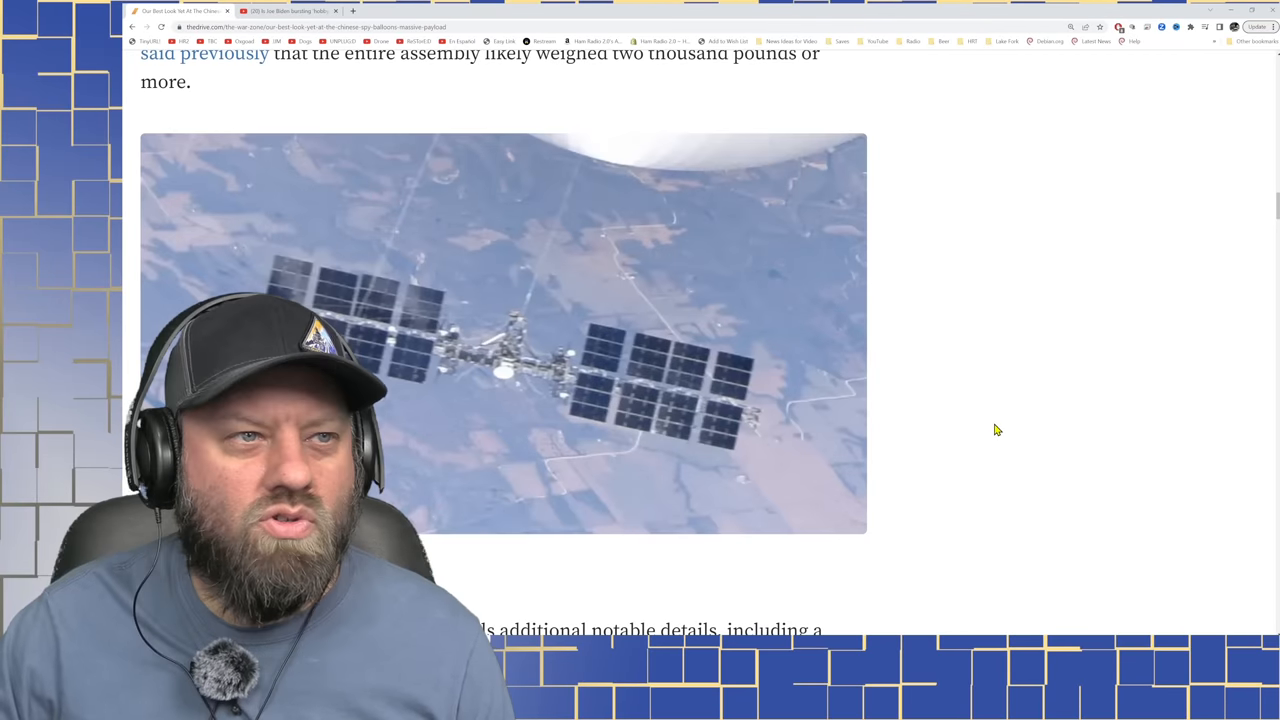
scroll(down, 3)
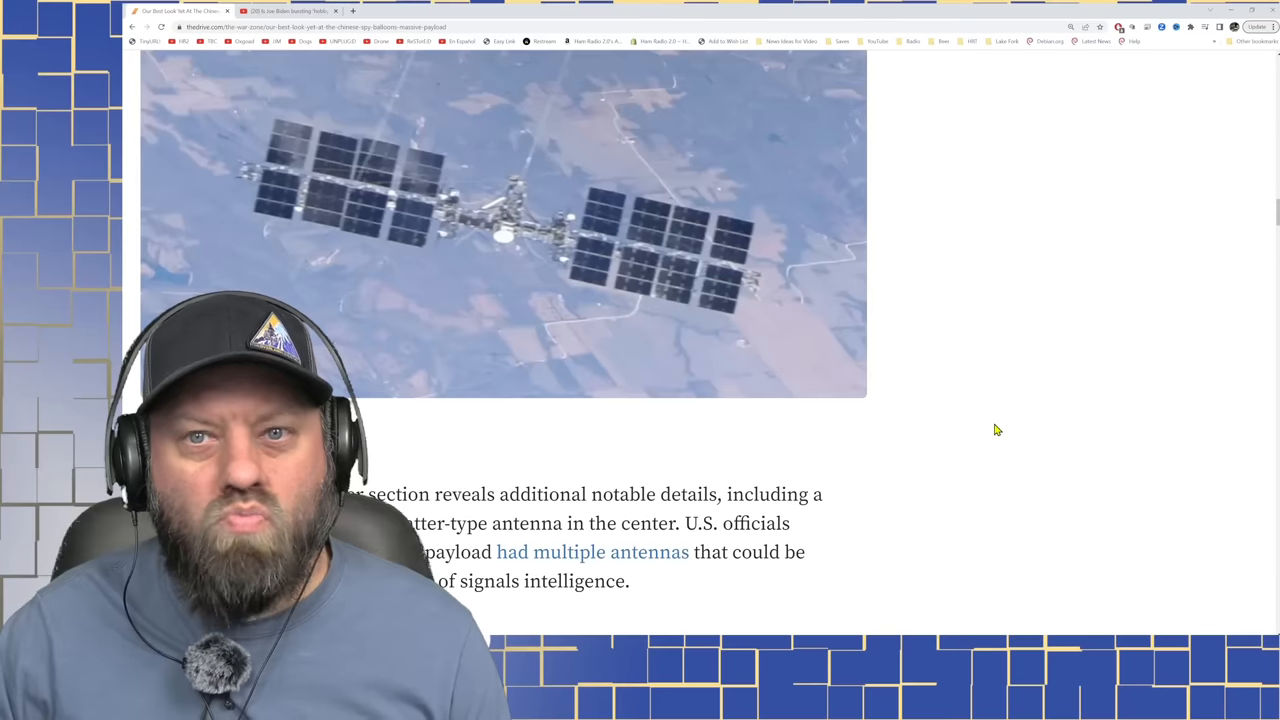
scroll(down, 3)
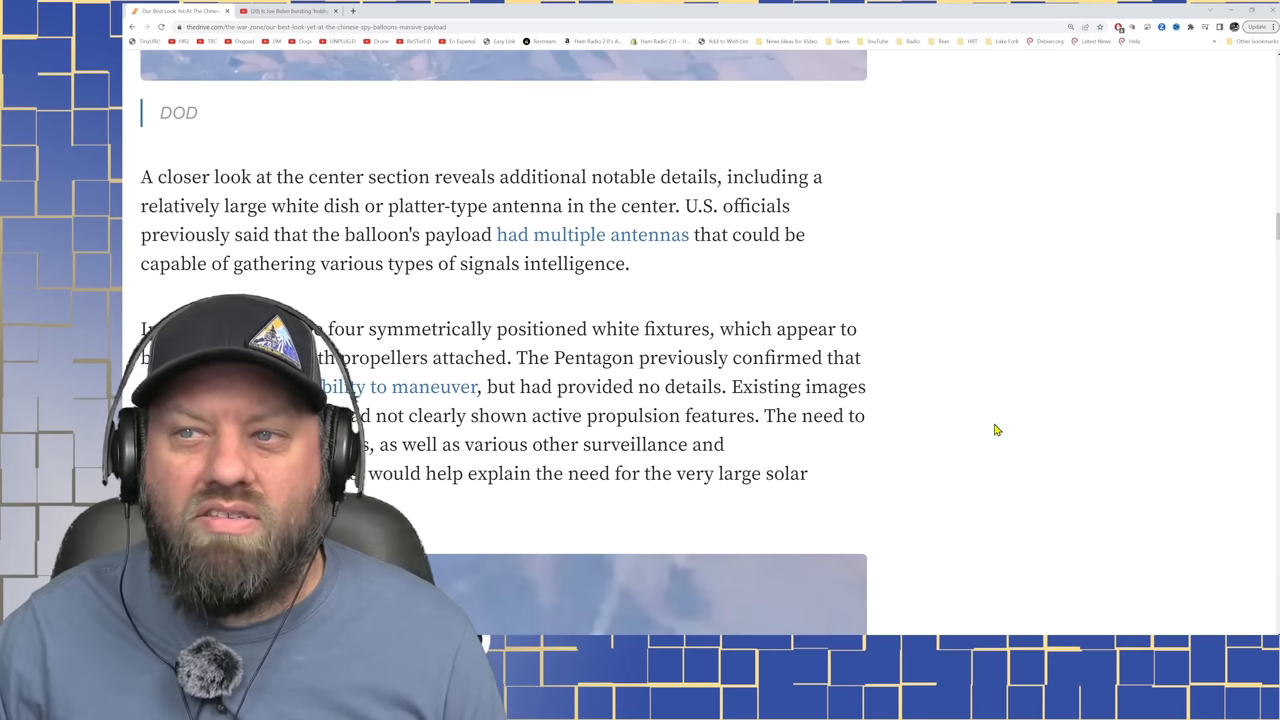
scroll(up, 3)
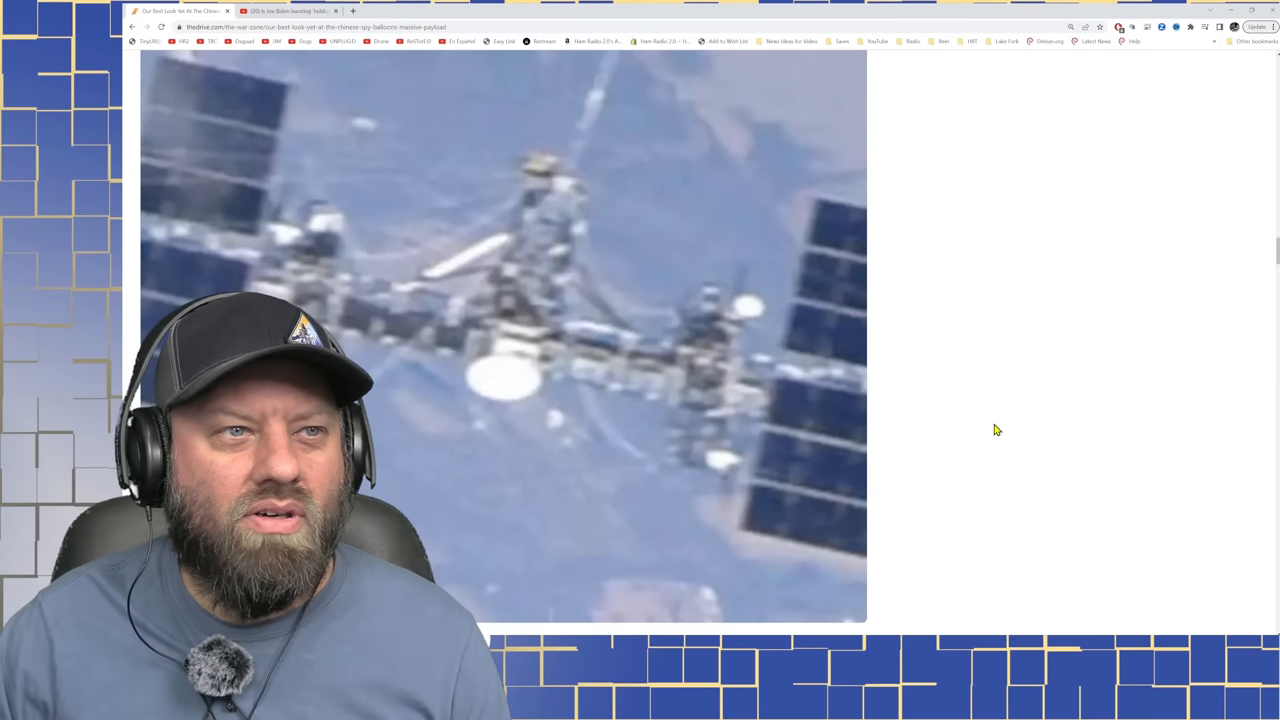
scroll(down, 3)
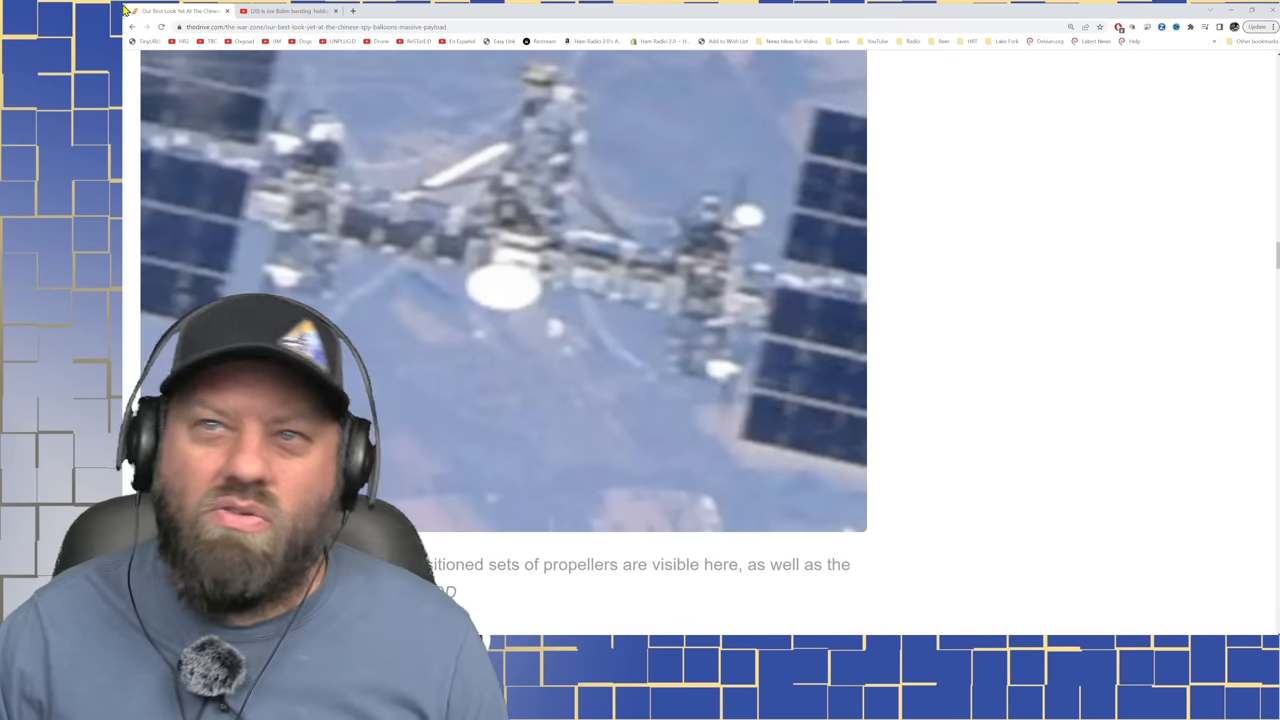
- Scroll to the paragraph about slow-moving, high-altitude objects previously filtered out of radar
scroll(down, 3)
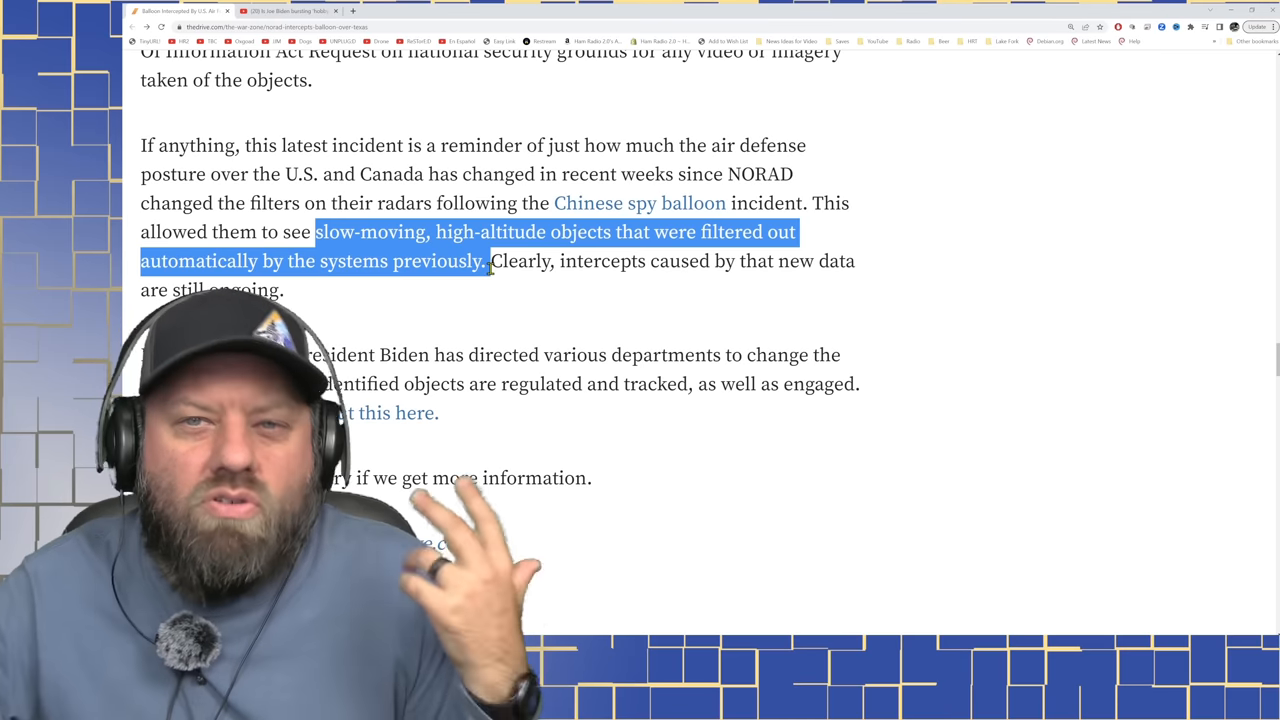
- Return to the article's top, then read down to the ADSBExchange map of the E-3 Sentry orbiting over the Gulf
scroll(up, 3)
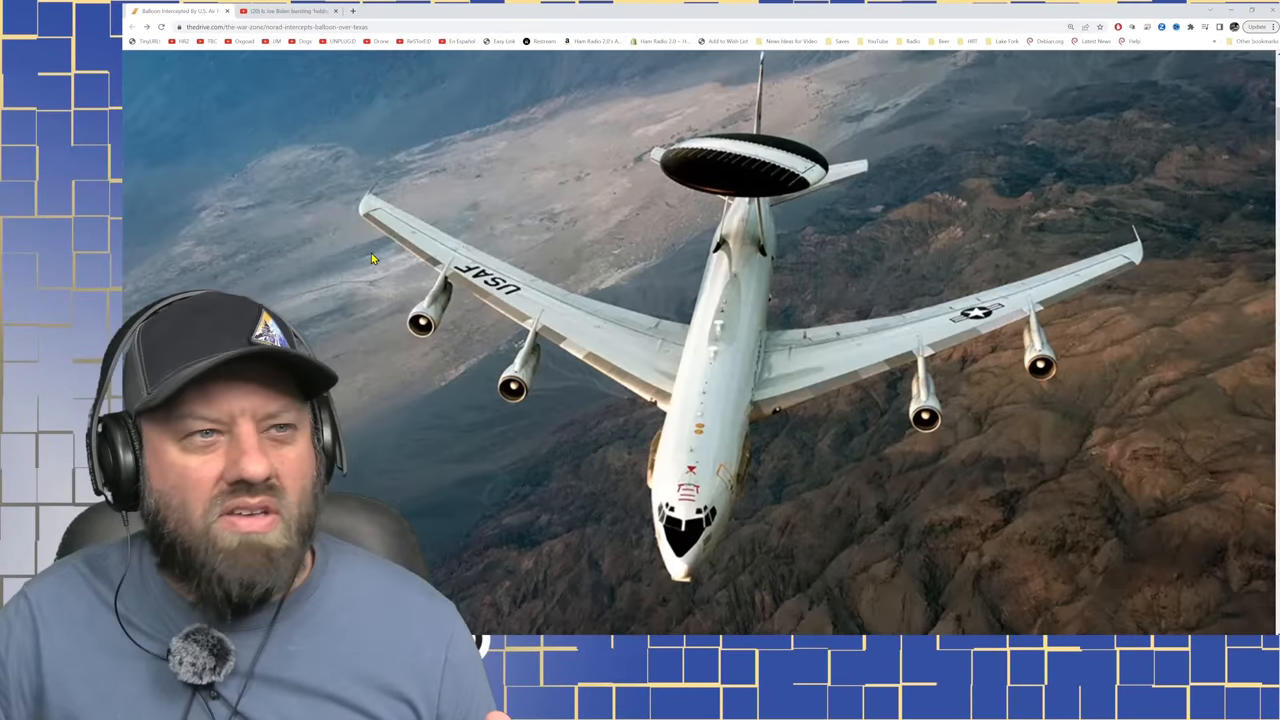
scroll(down, 3)
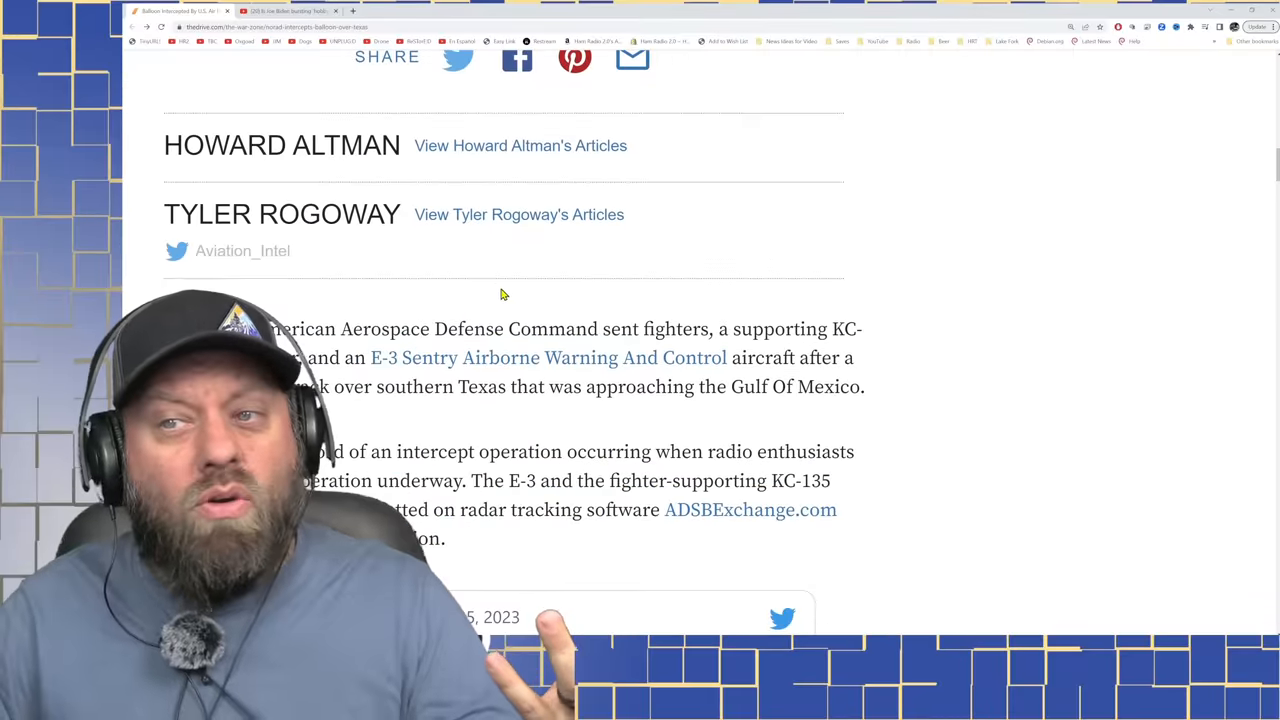
scroll(down, 3)
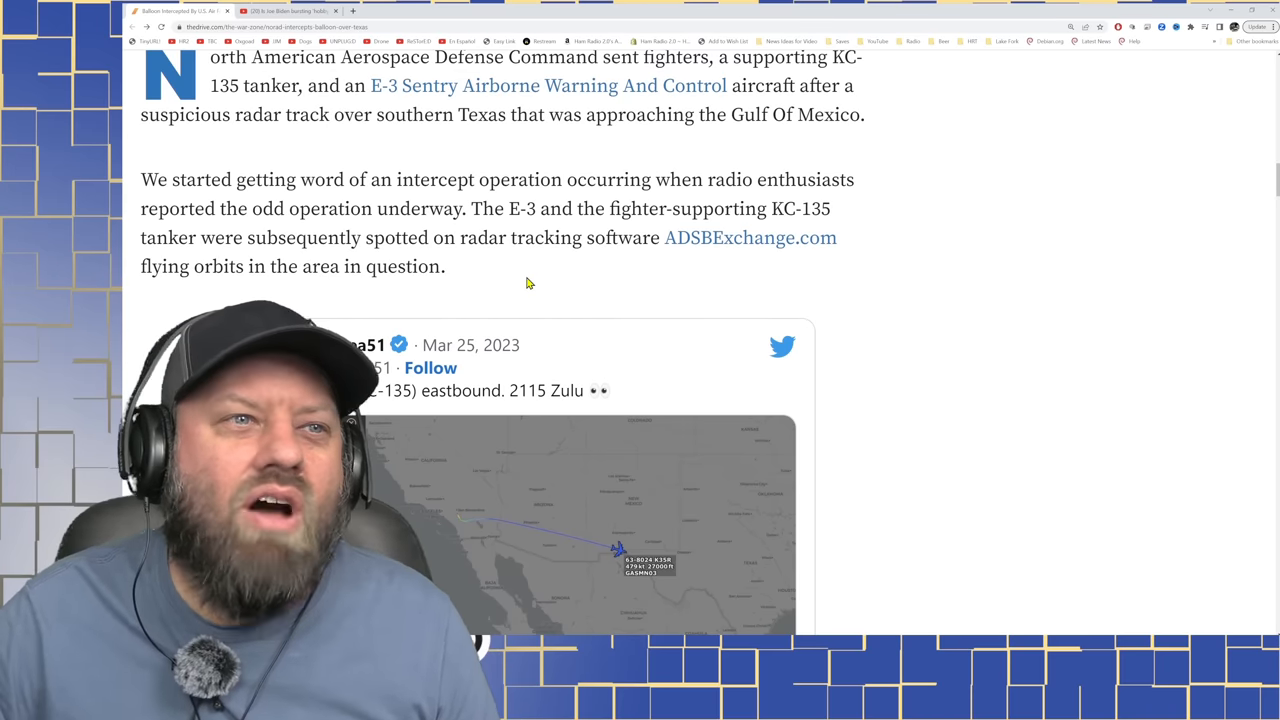
scroll(down, 3)
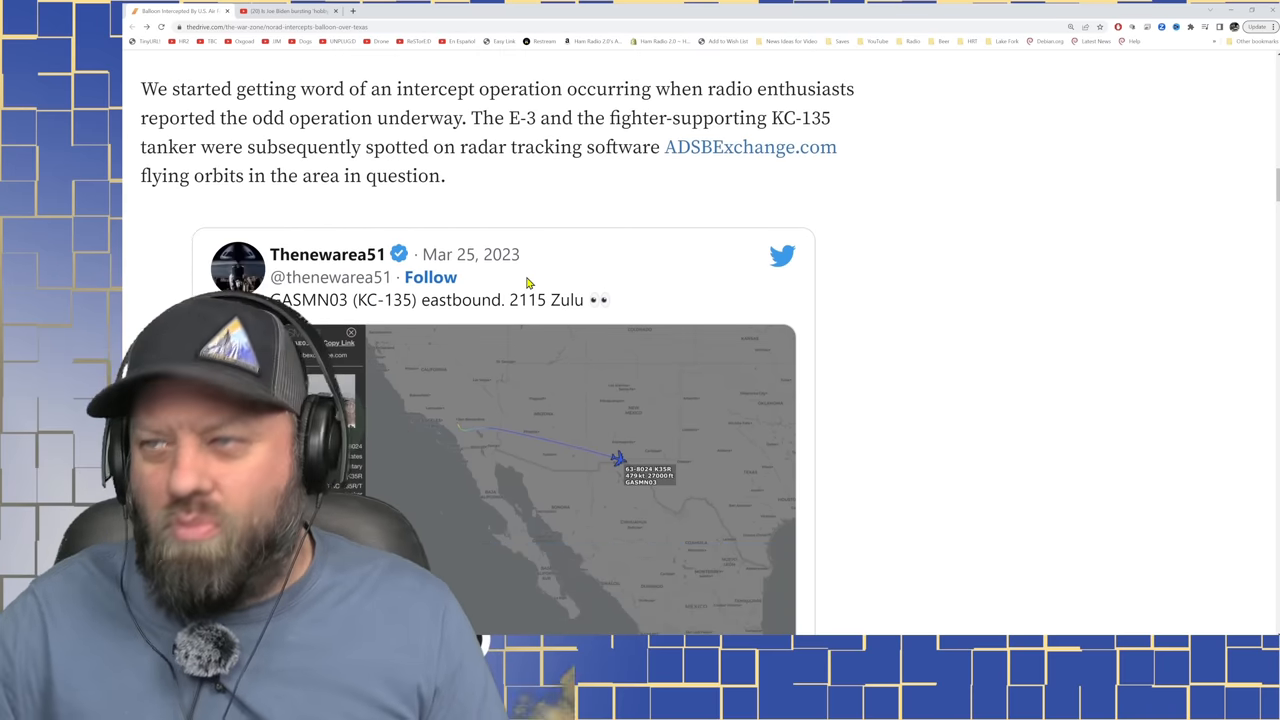
scroll(down, 3)
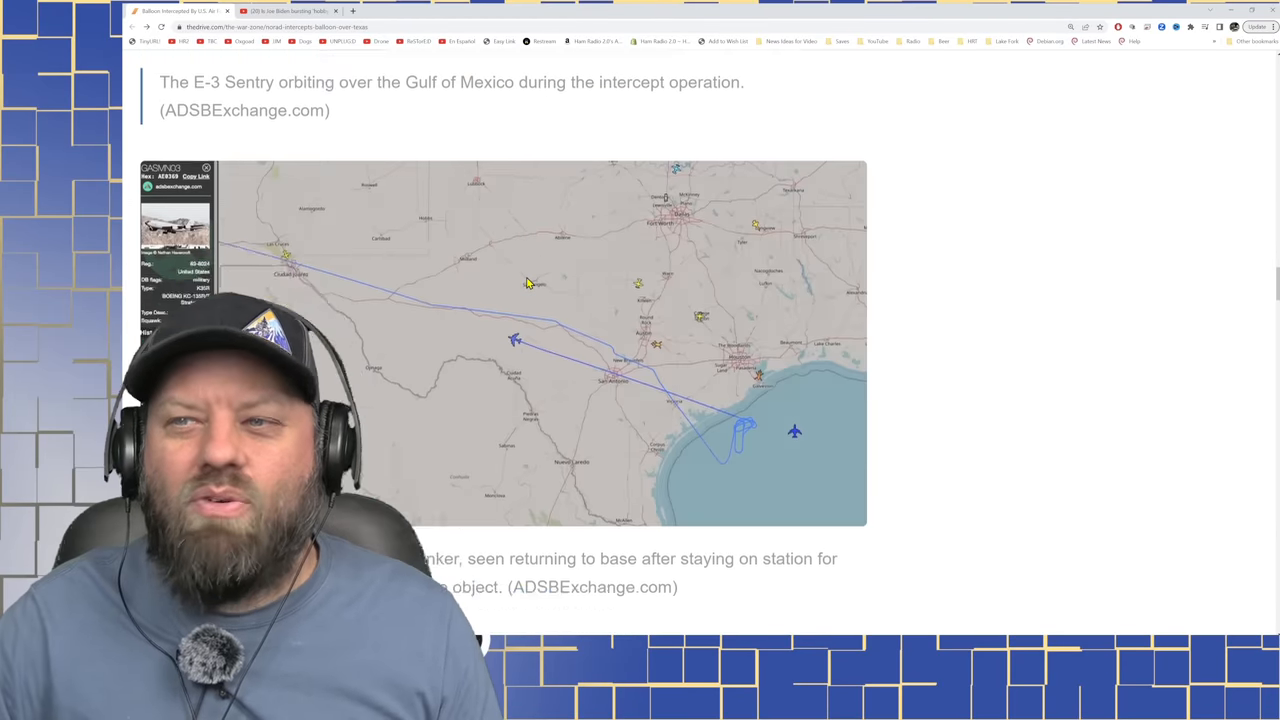
scroll(down, 3)
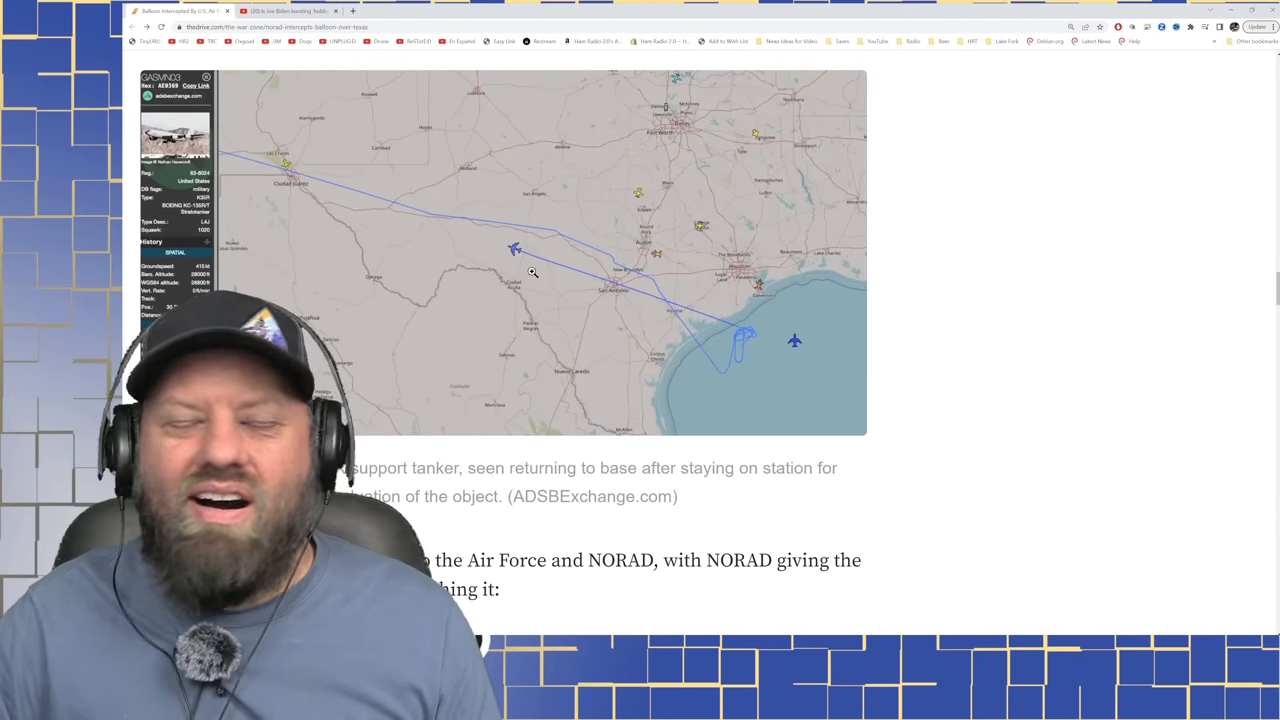